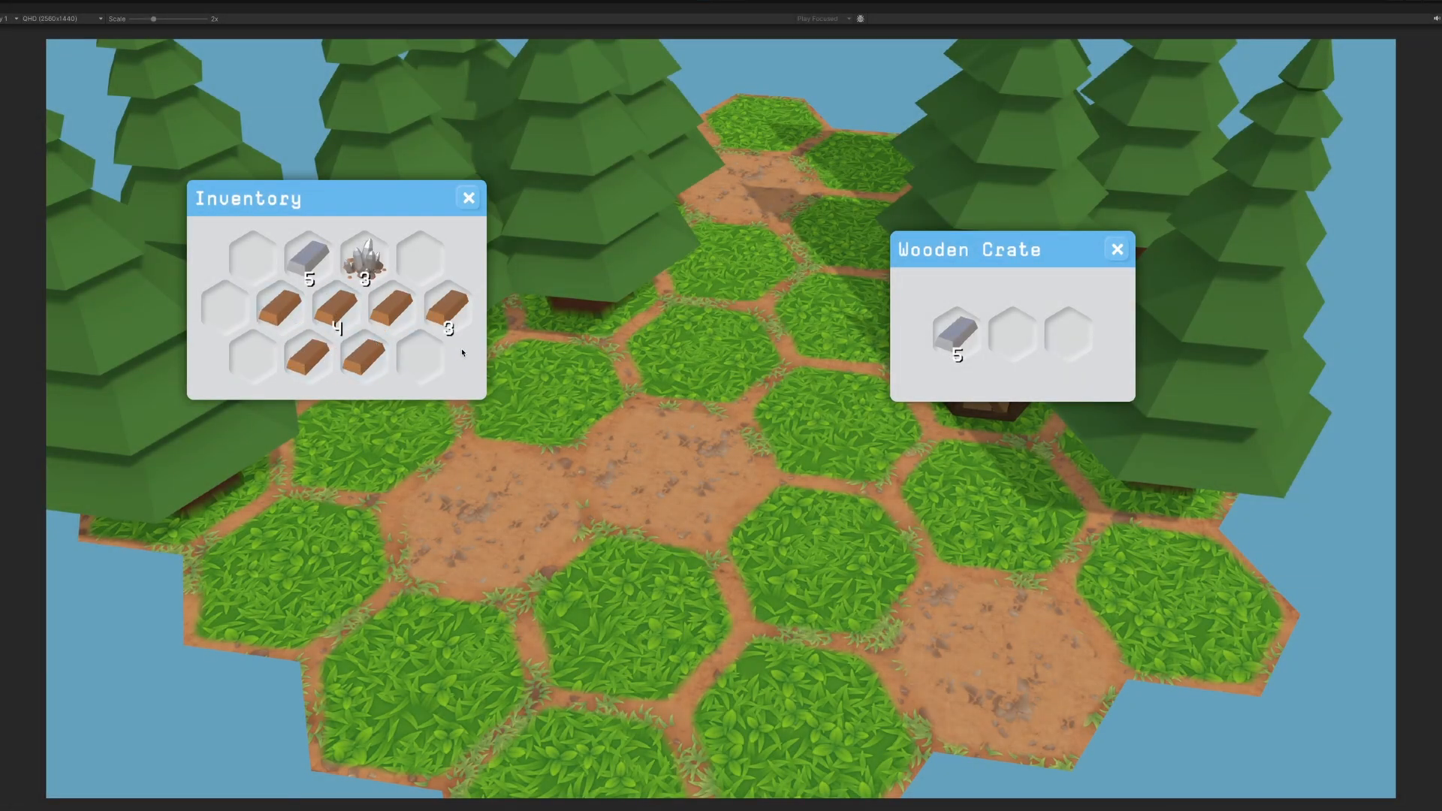
Drag an item stack from the inventory into the Wooden Crate, then move the ingot stack back out.
left_click_drag(364, 258, 1009, 317)
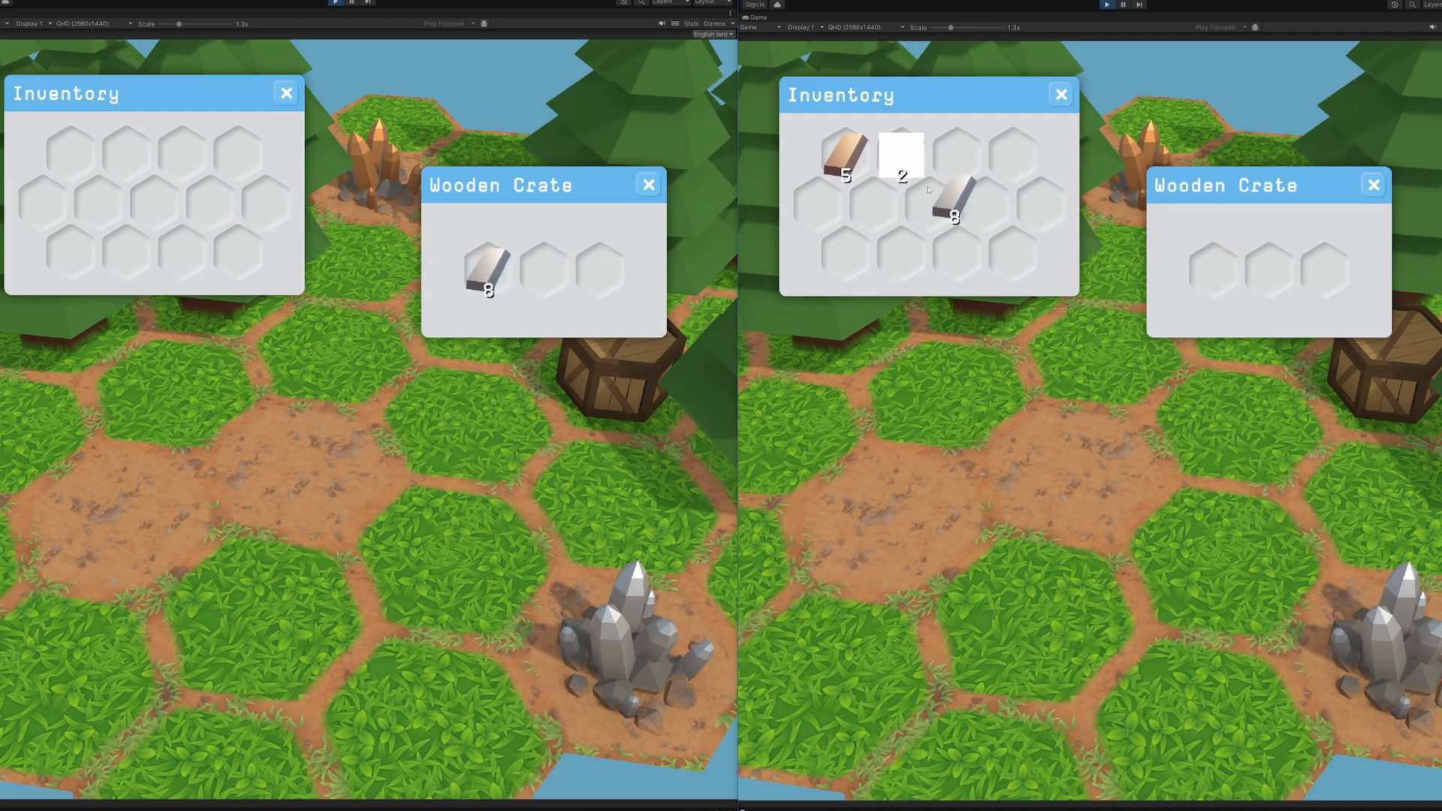
left_click_drag(839, 154, 1213, 270)
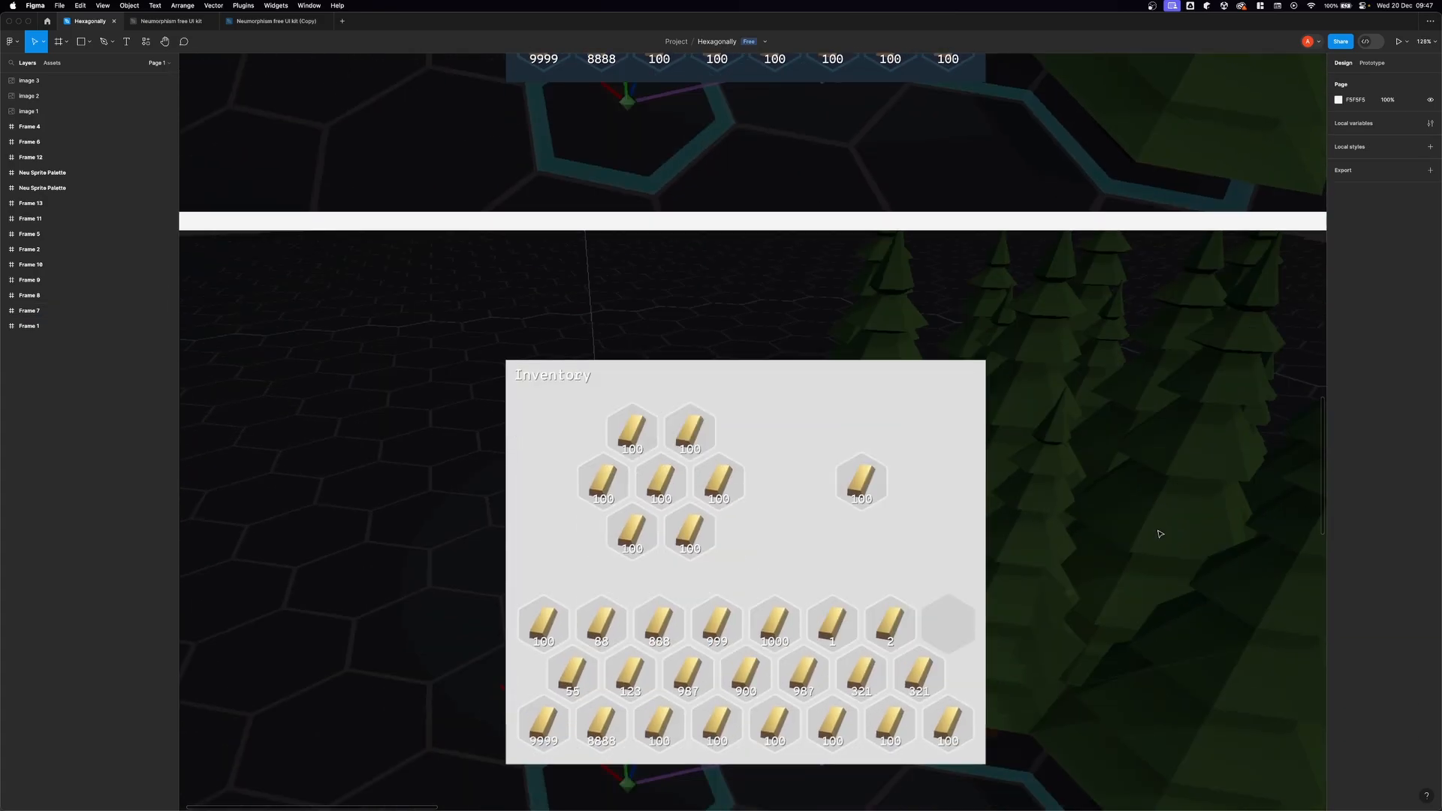
scroll("down", 3)
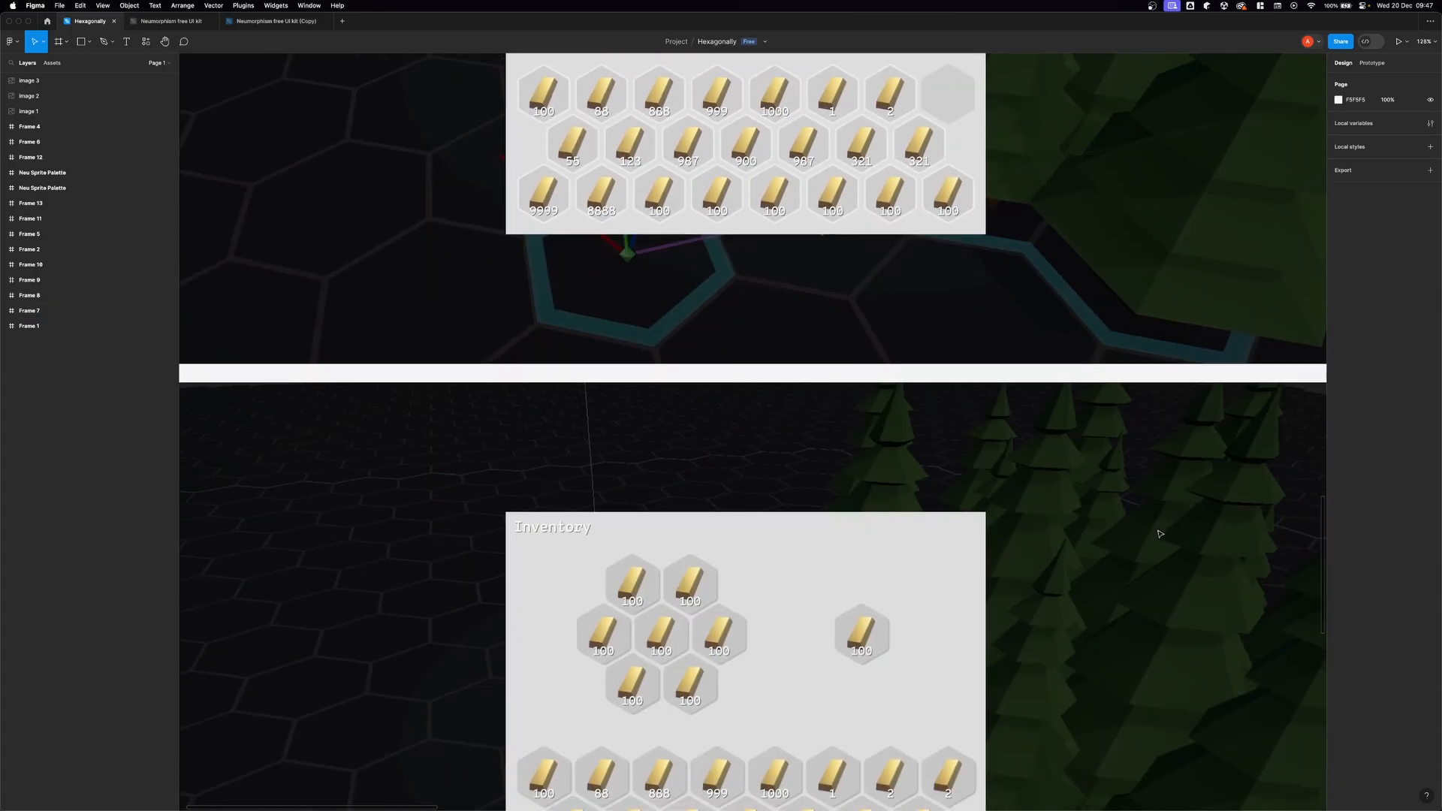
scroll("down", 3)
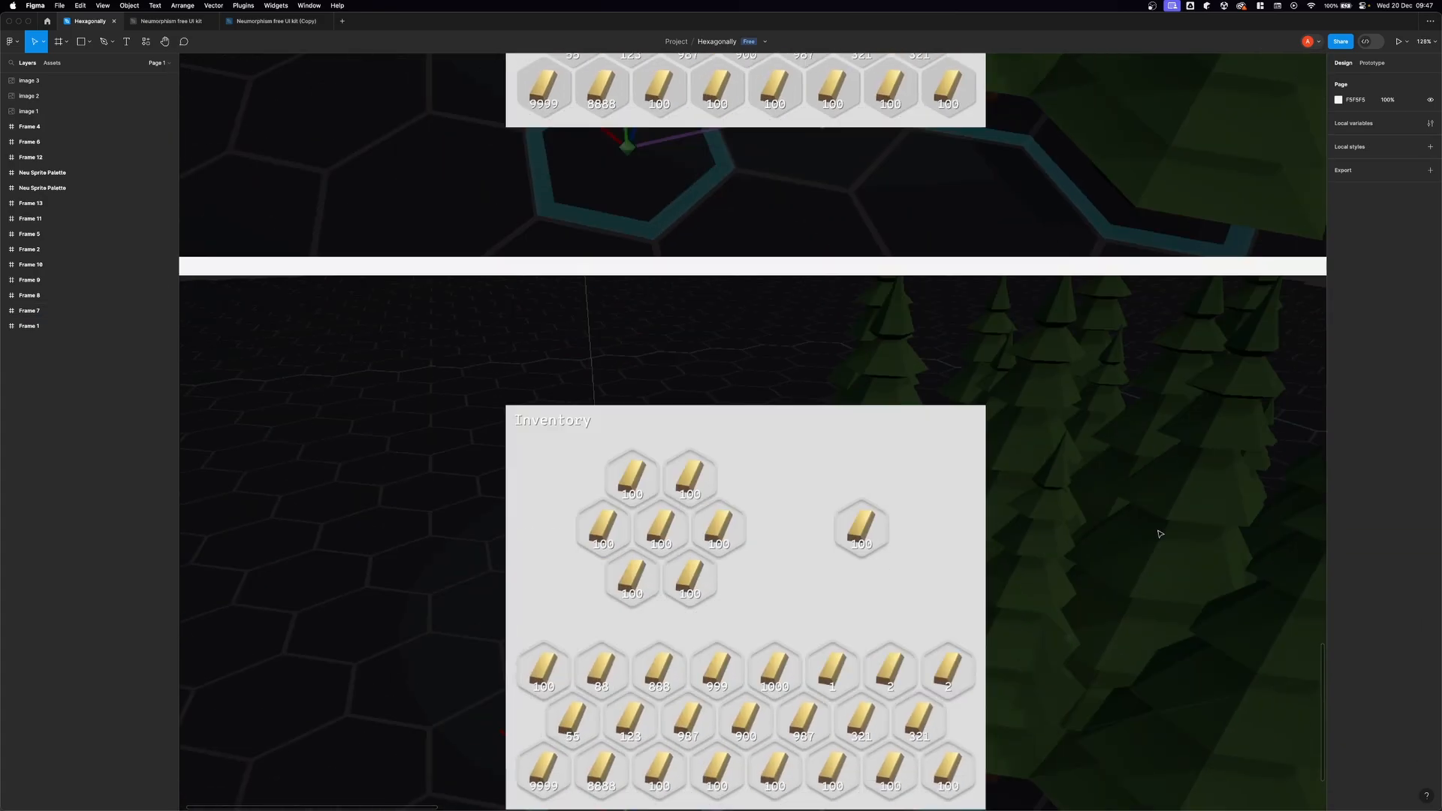
scroll("down", 3)
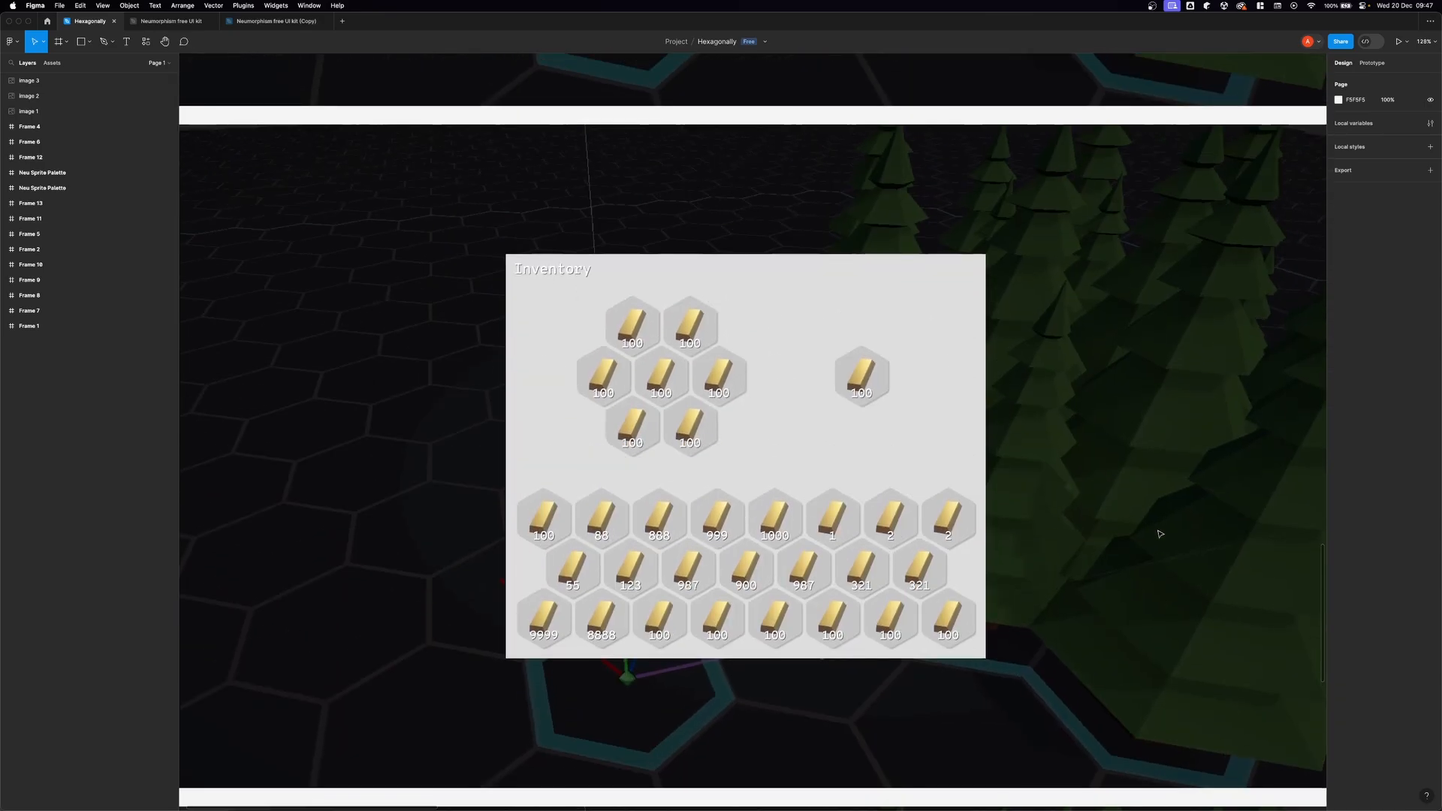
left_click(28, 280)
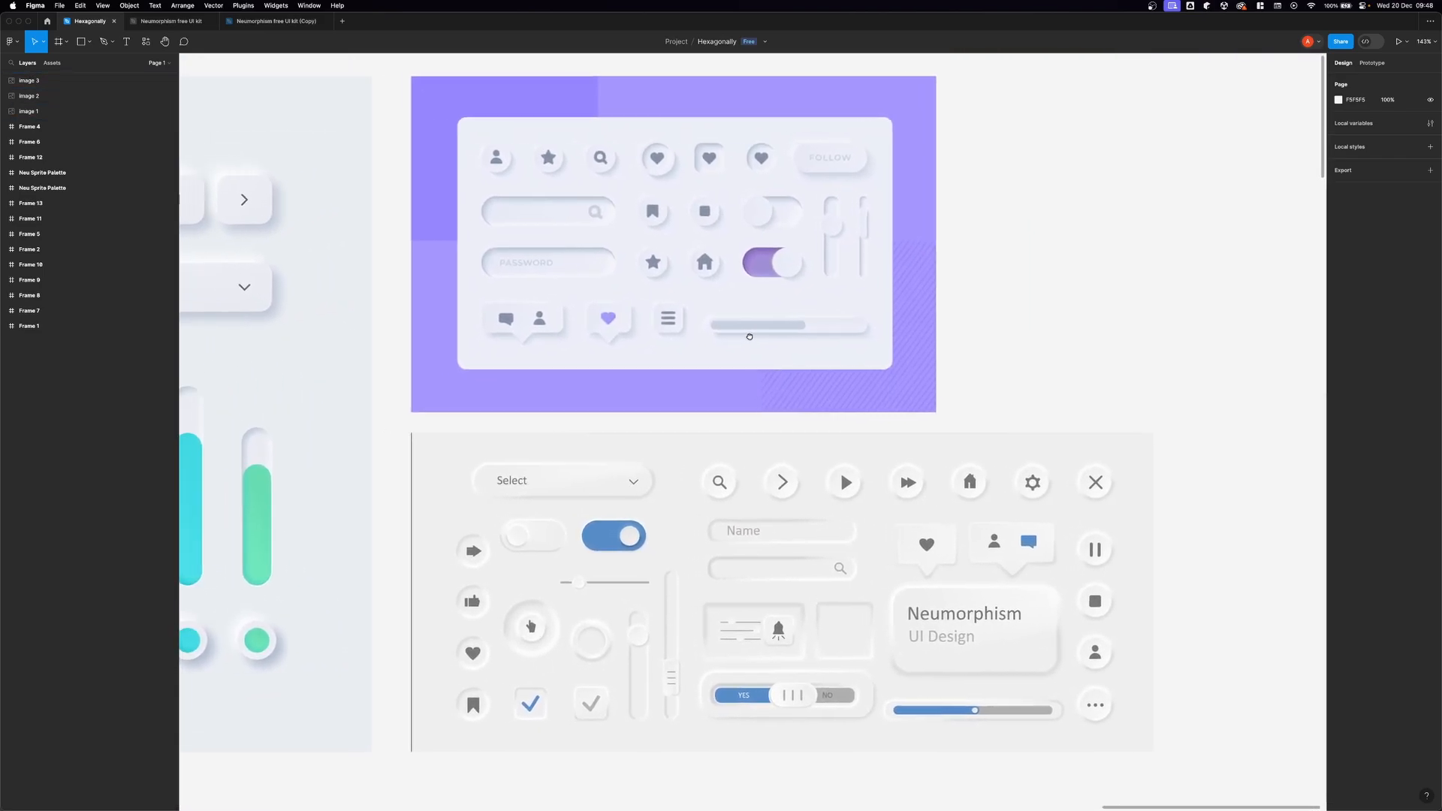
scroll("down", 3)
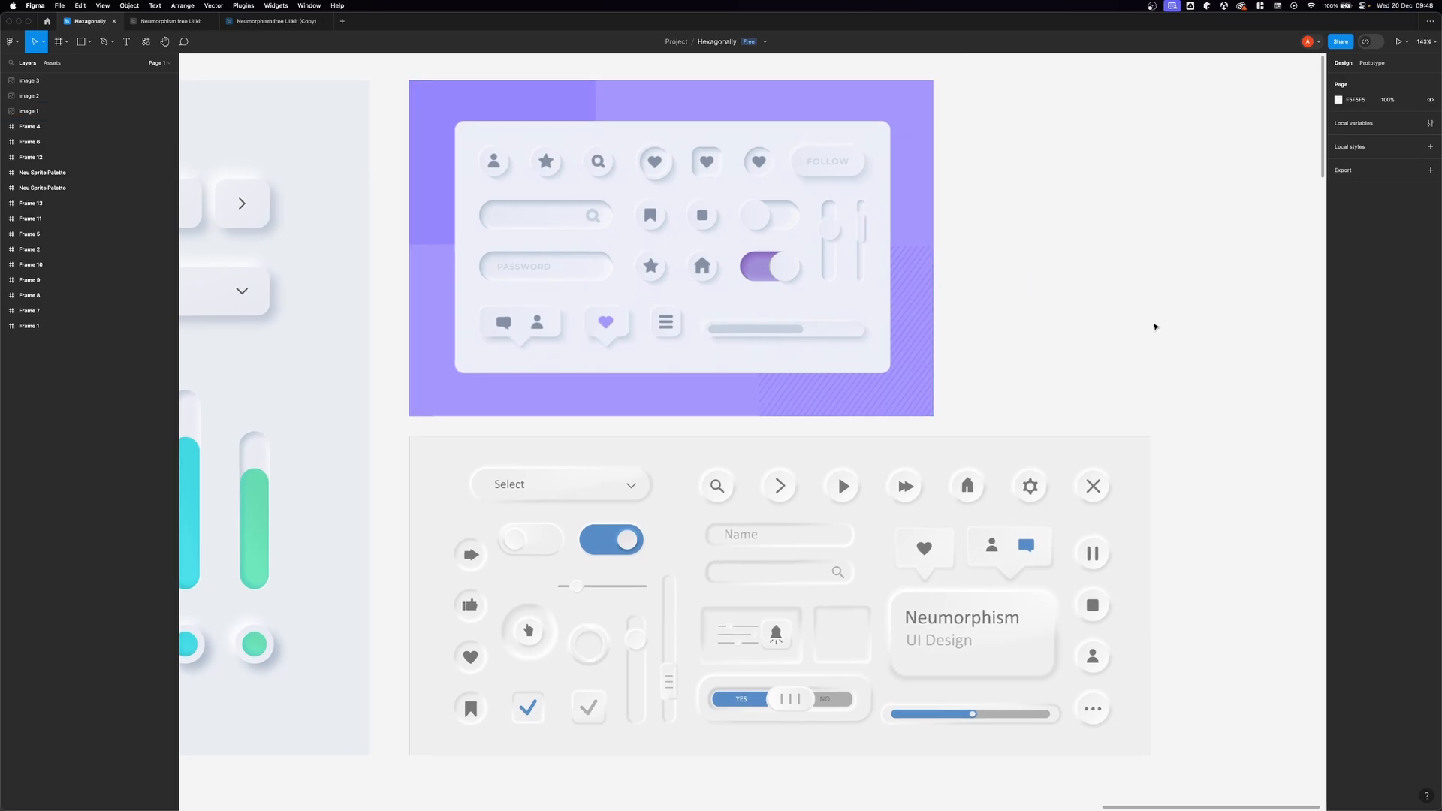
mouse_move(1135, 328)
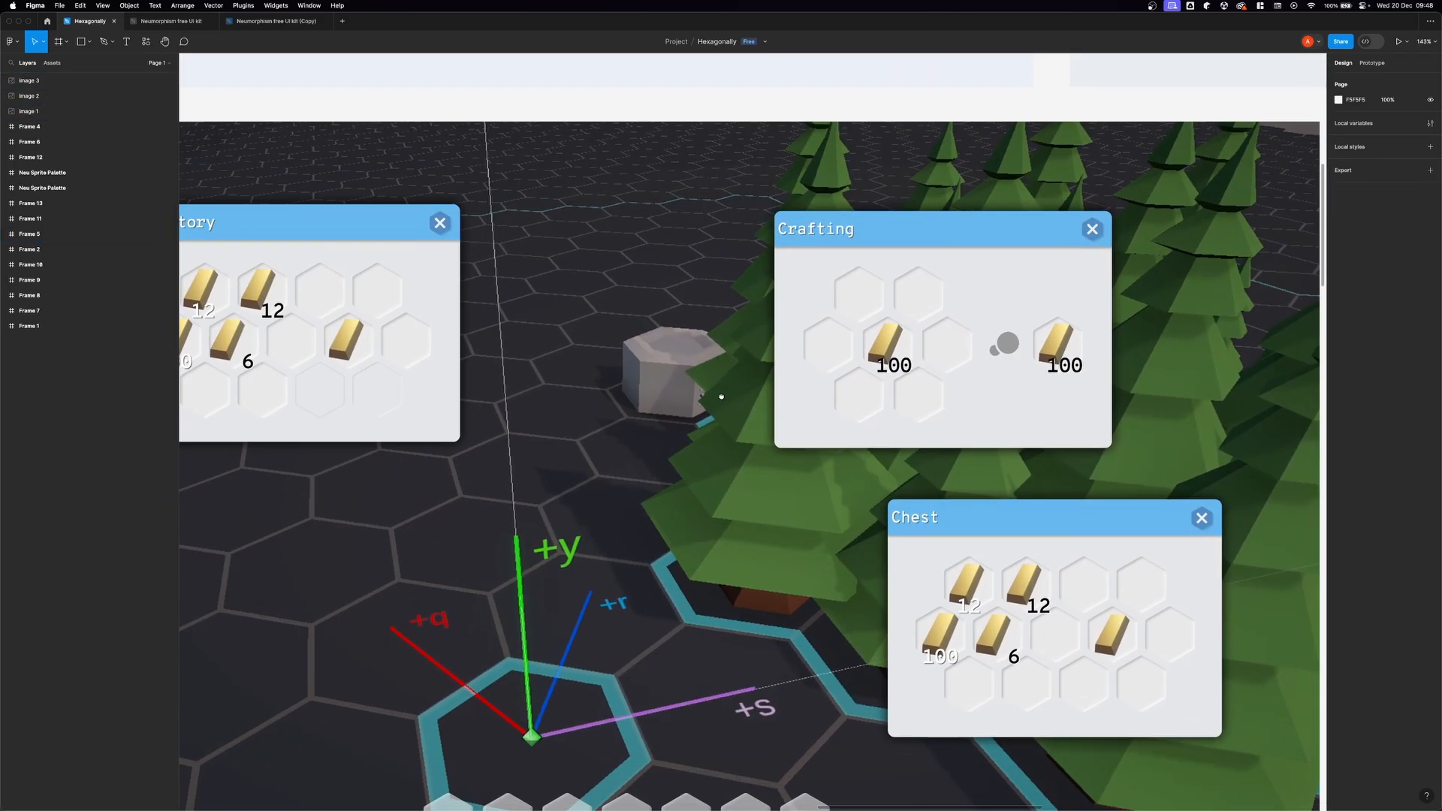
scroll("down", 3)
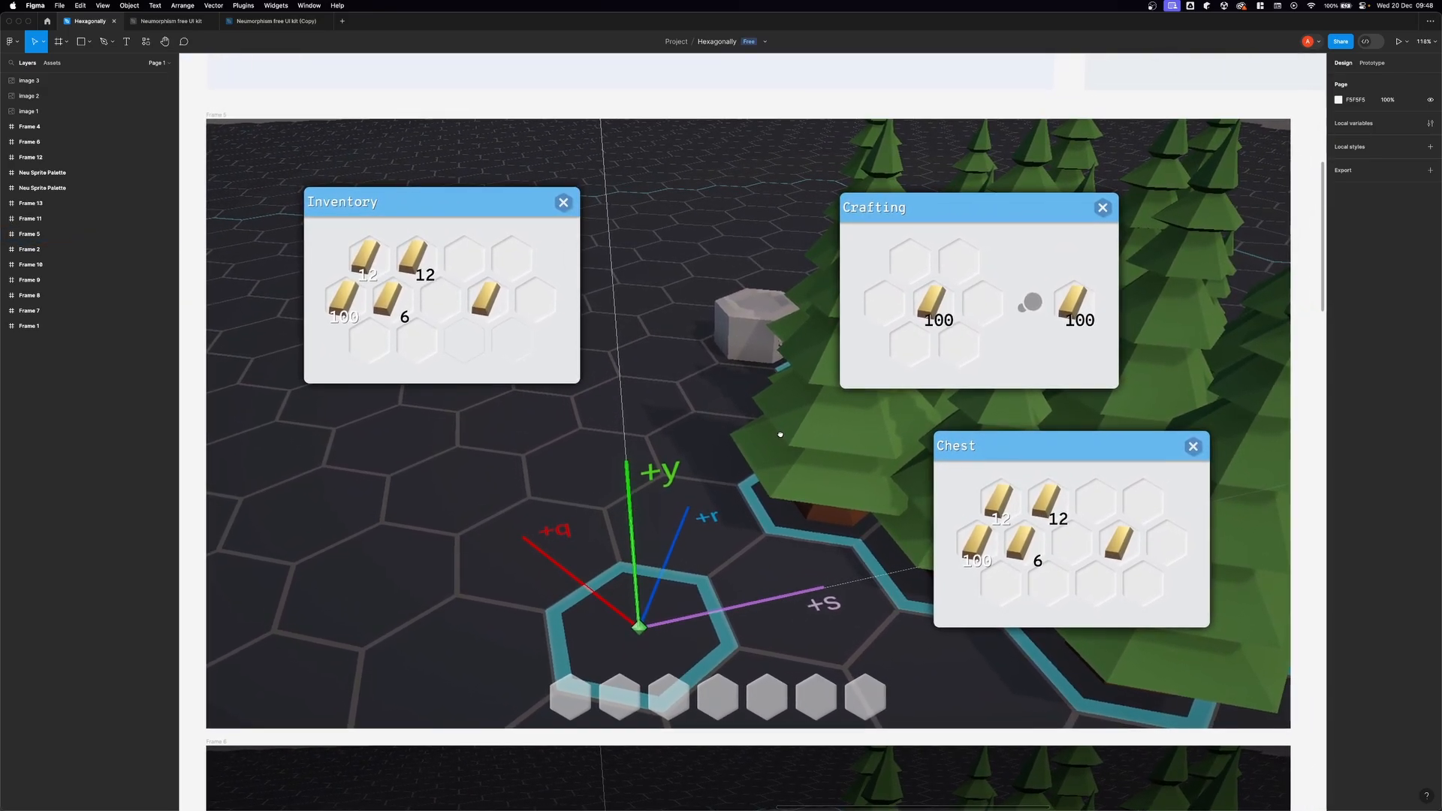
left_click(1398, 40)
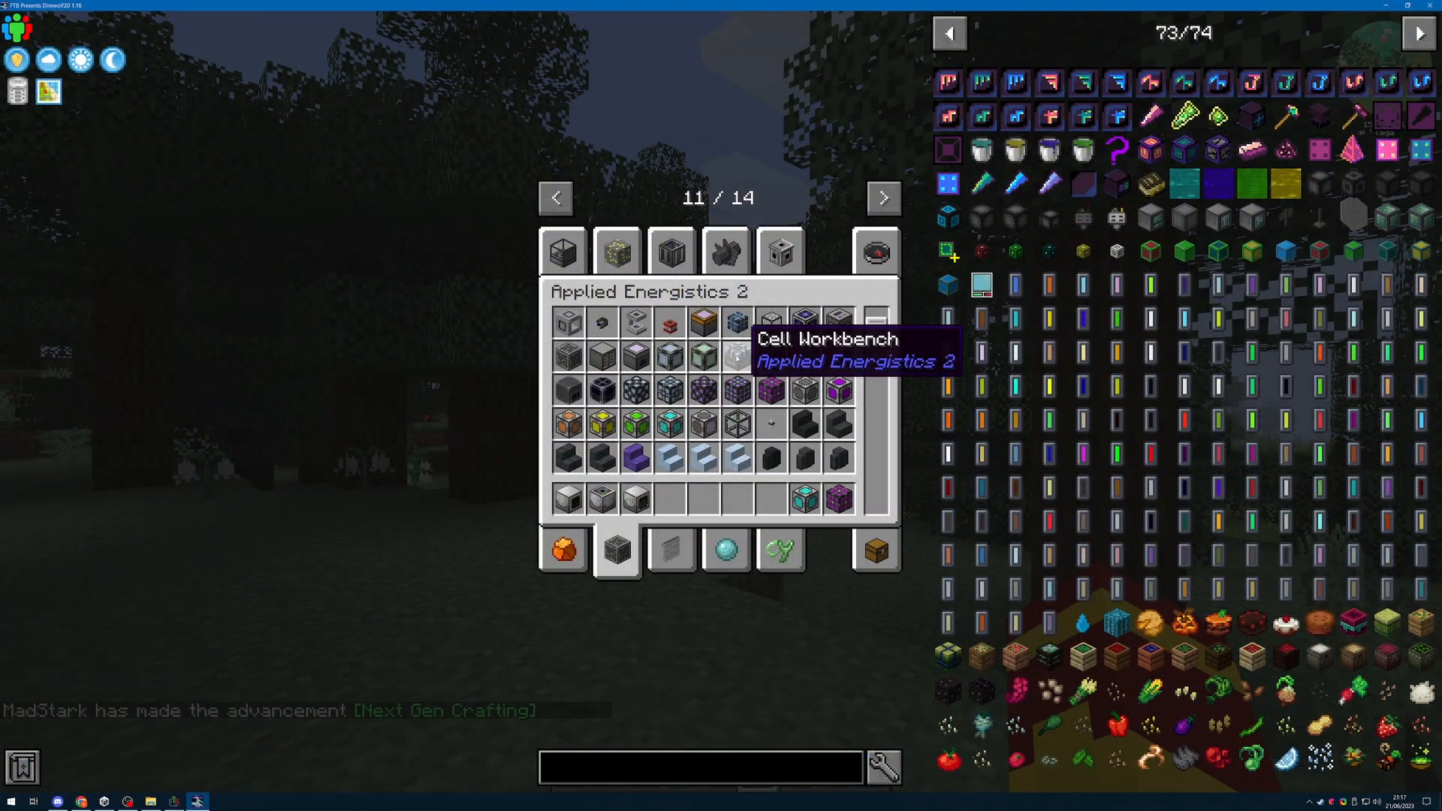
scroll("down", 3)
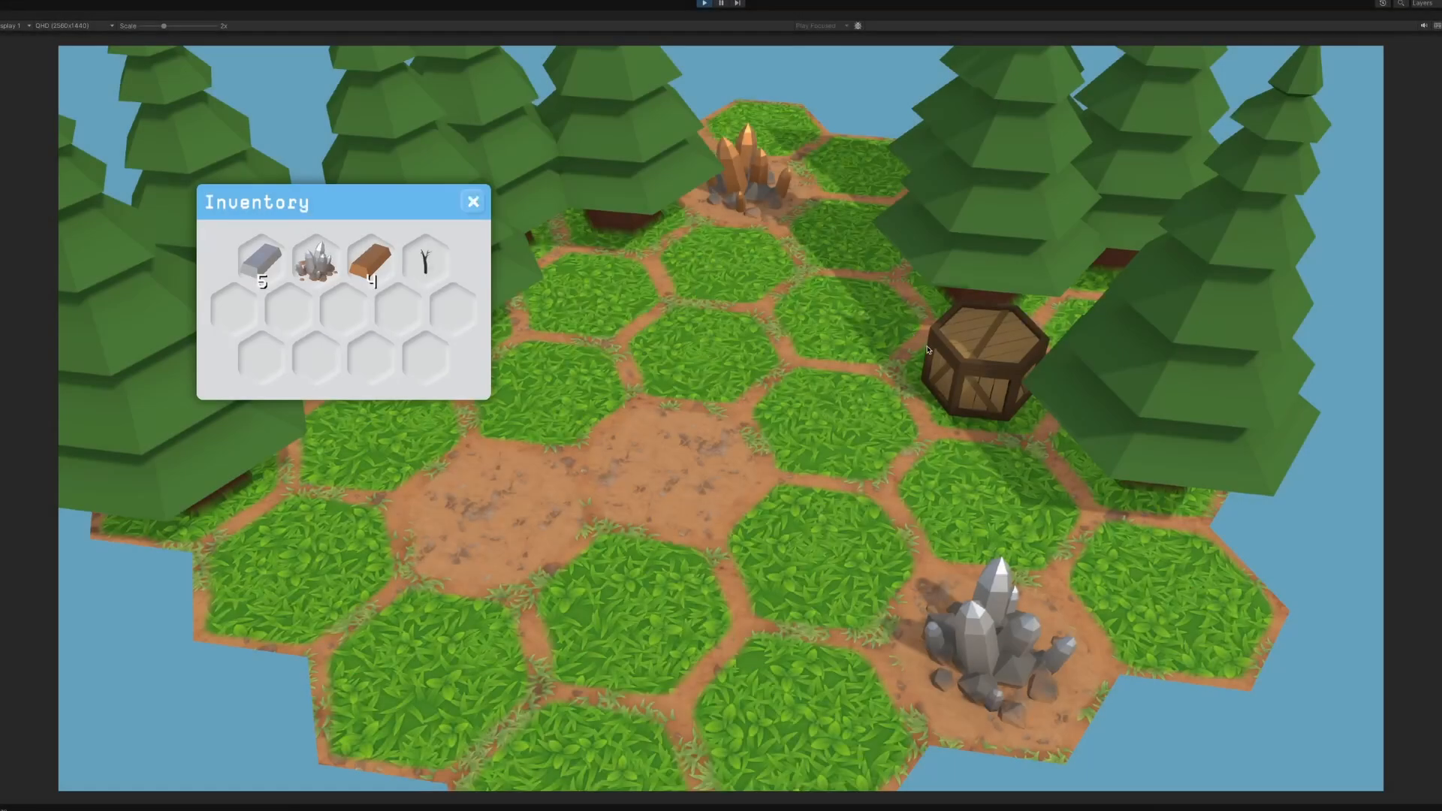
Open the Wooden Crate window and drop the carried stack into a crate slot.
left_click(982, 341)
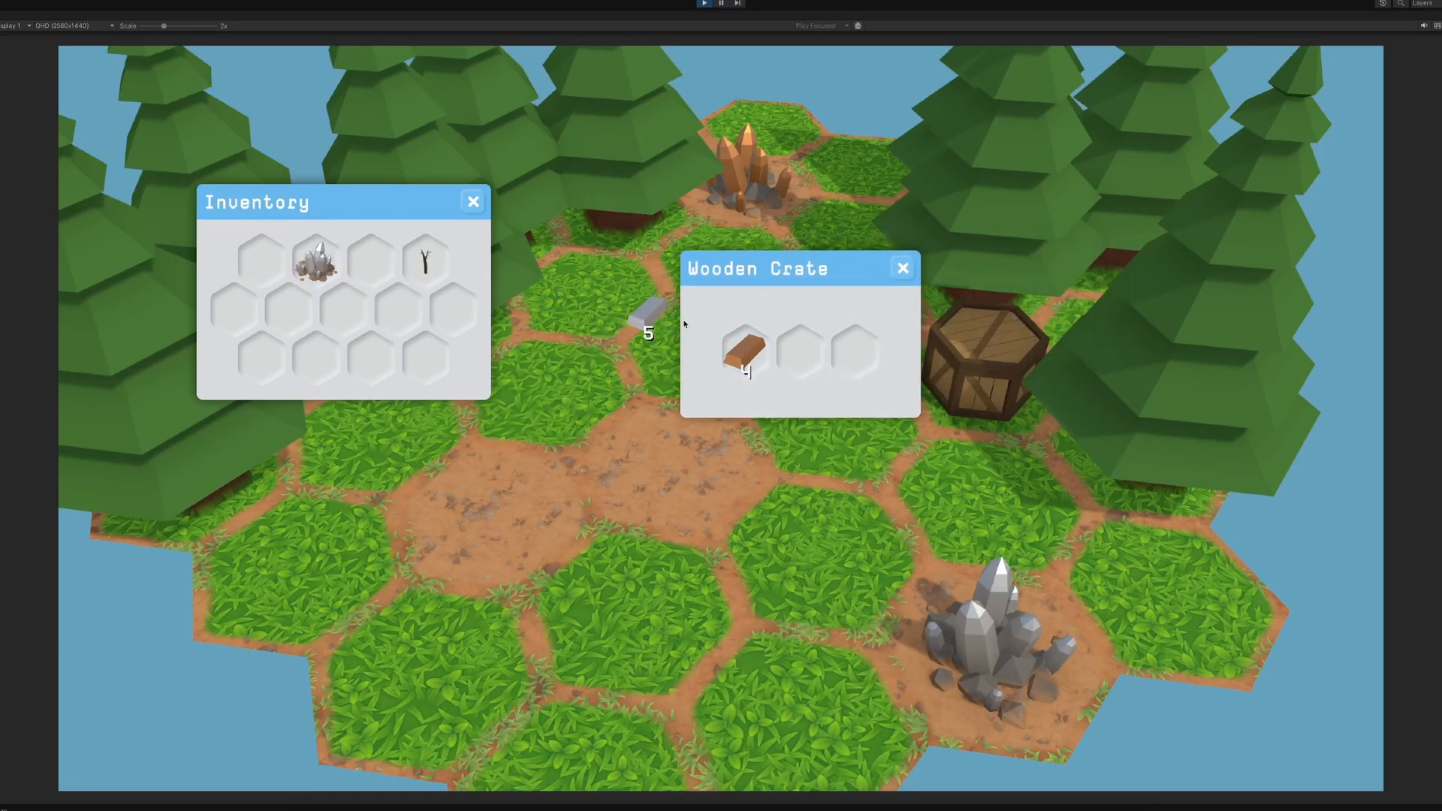
left_click(472, 200)
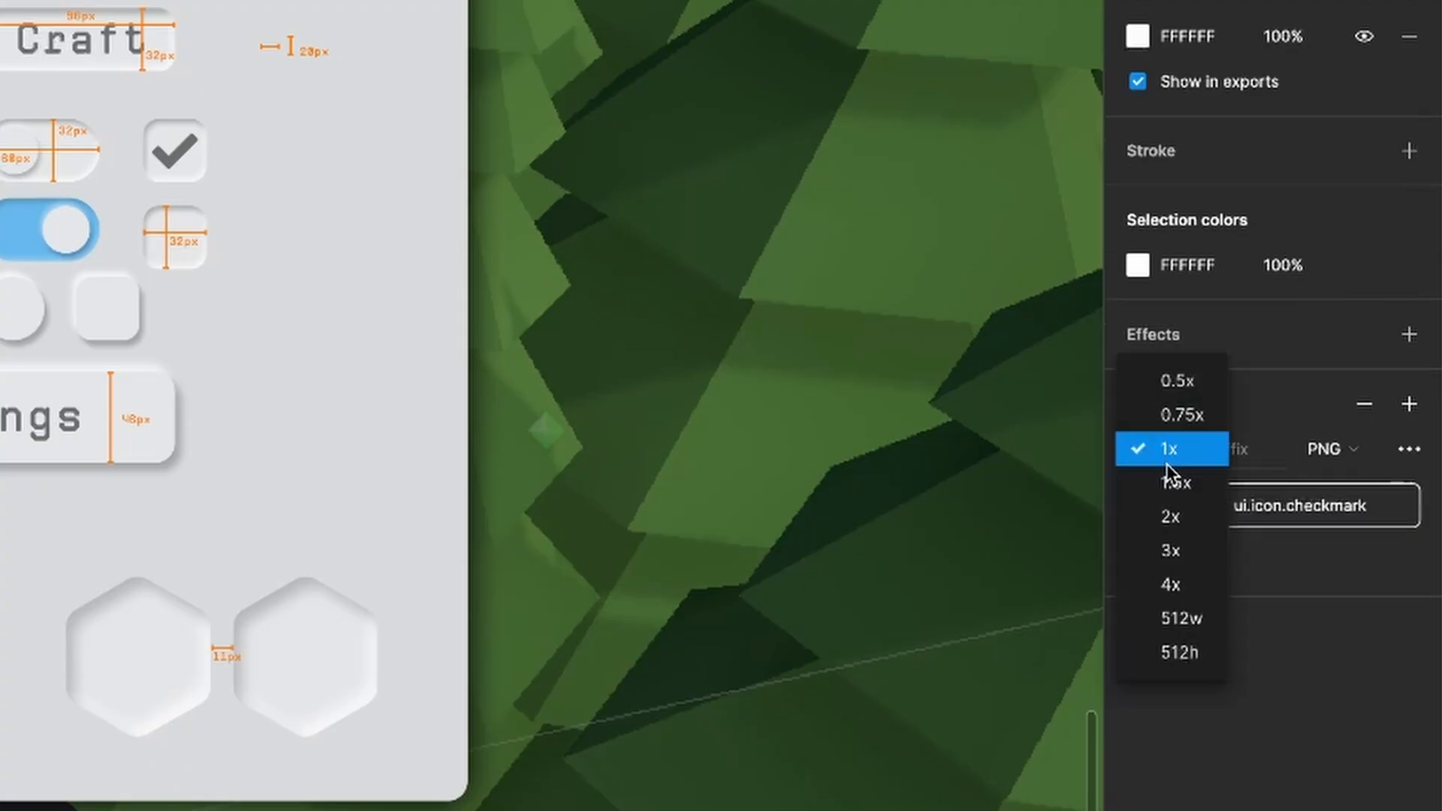
Choose 3x as the PNG export scale for ui.icon.checkmark.
left_click(1170, 550)
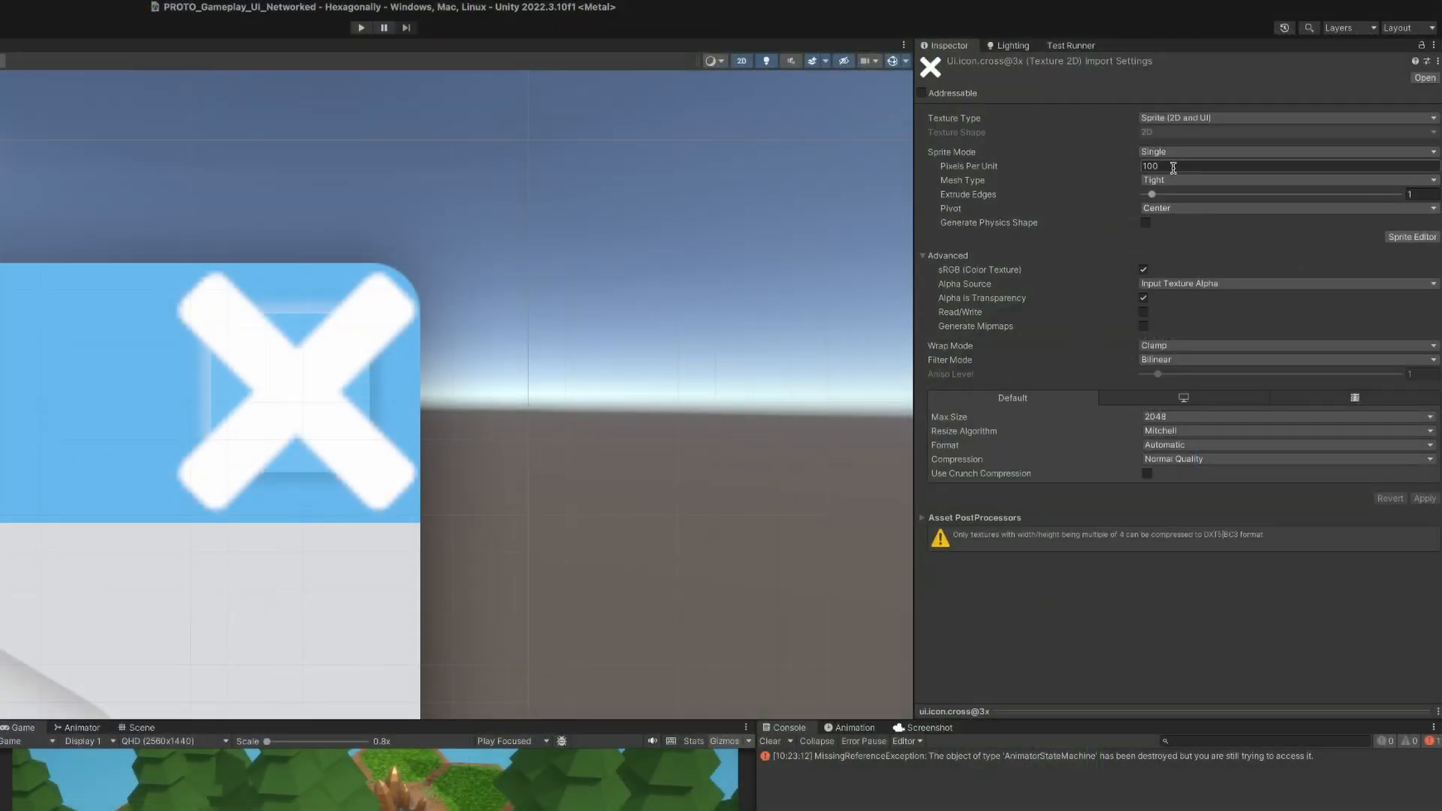
Give ui.icon.cross@3x 300 pixels per unit and adjust the Canvas Scaler's width/height match.
type("300")
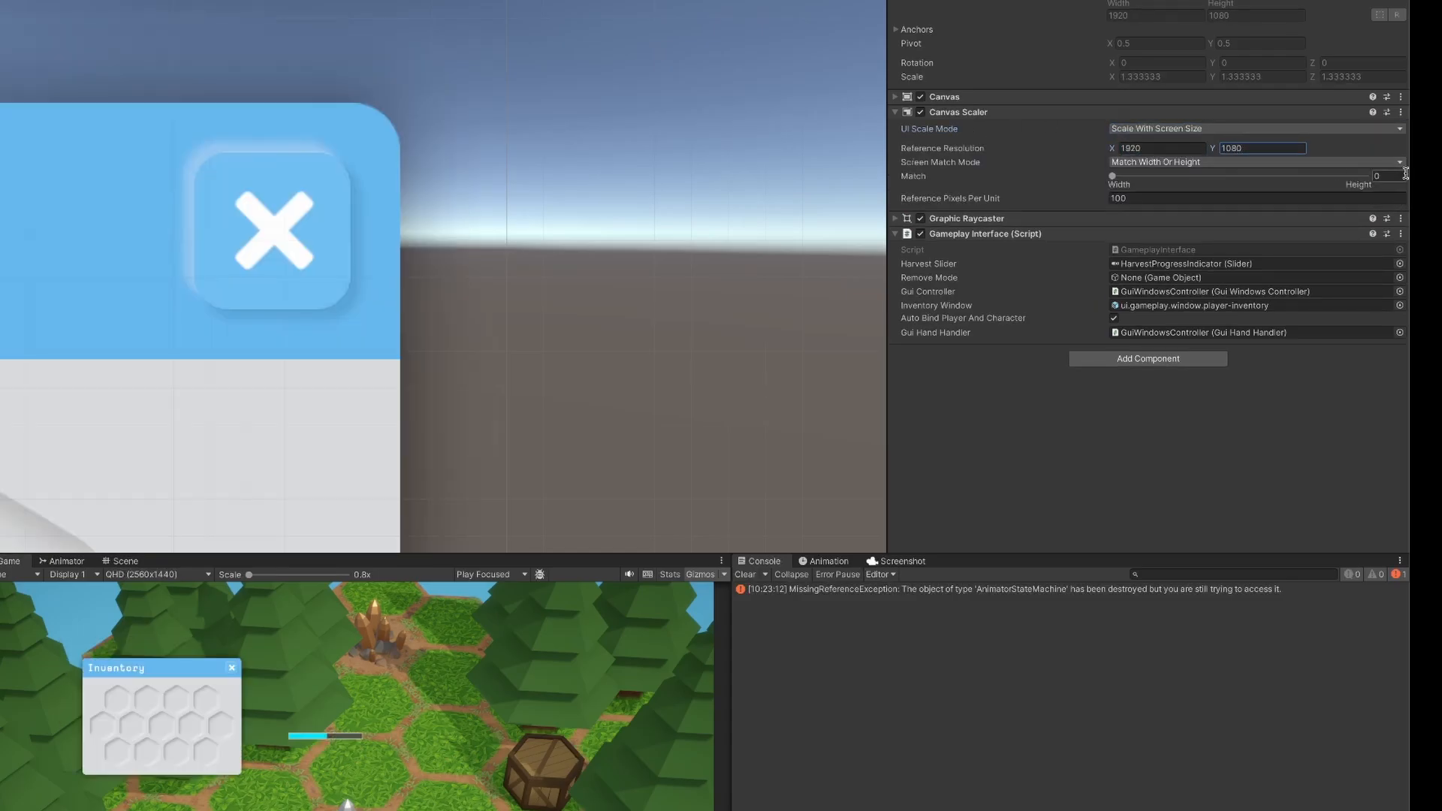
left_click_drag(1113, 175, 1239, 175)
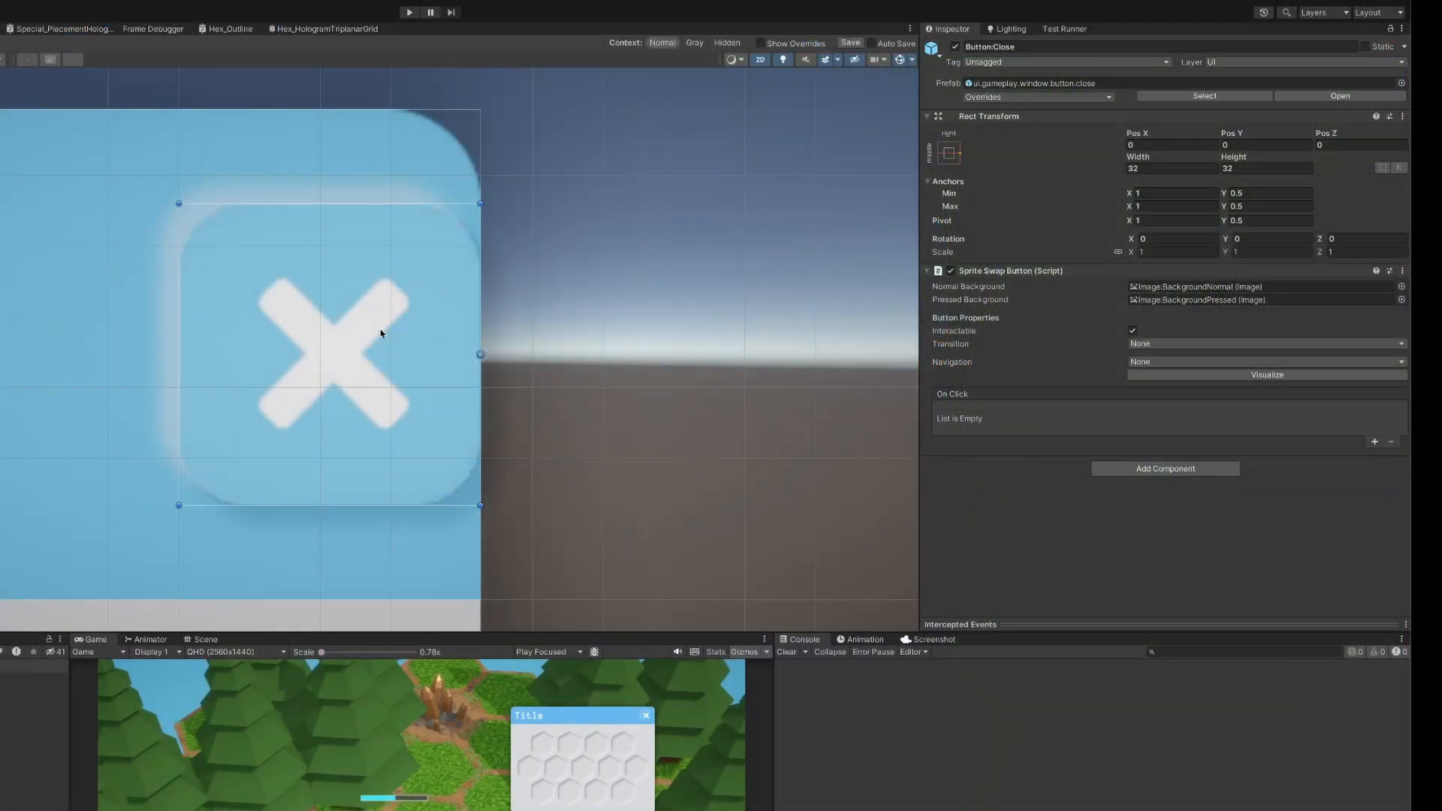
left_click_drag(479, 356, 409, 355)
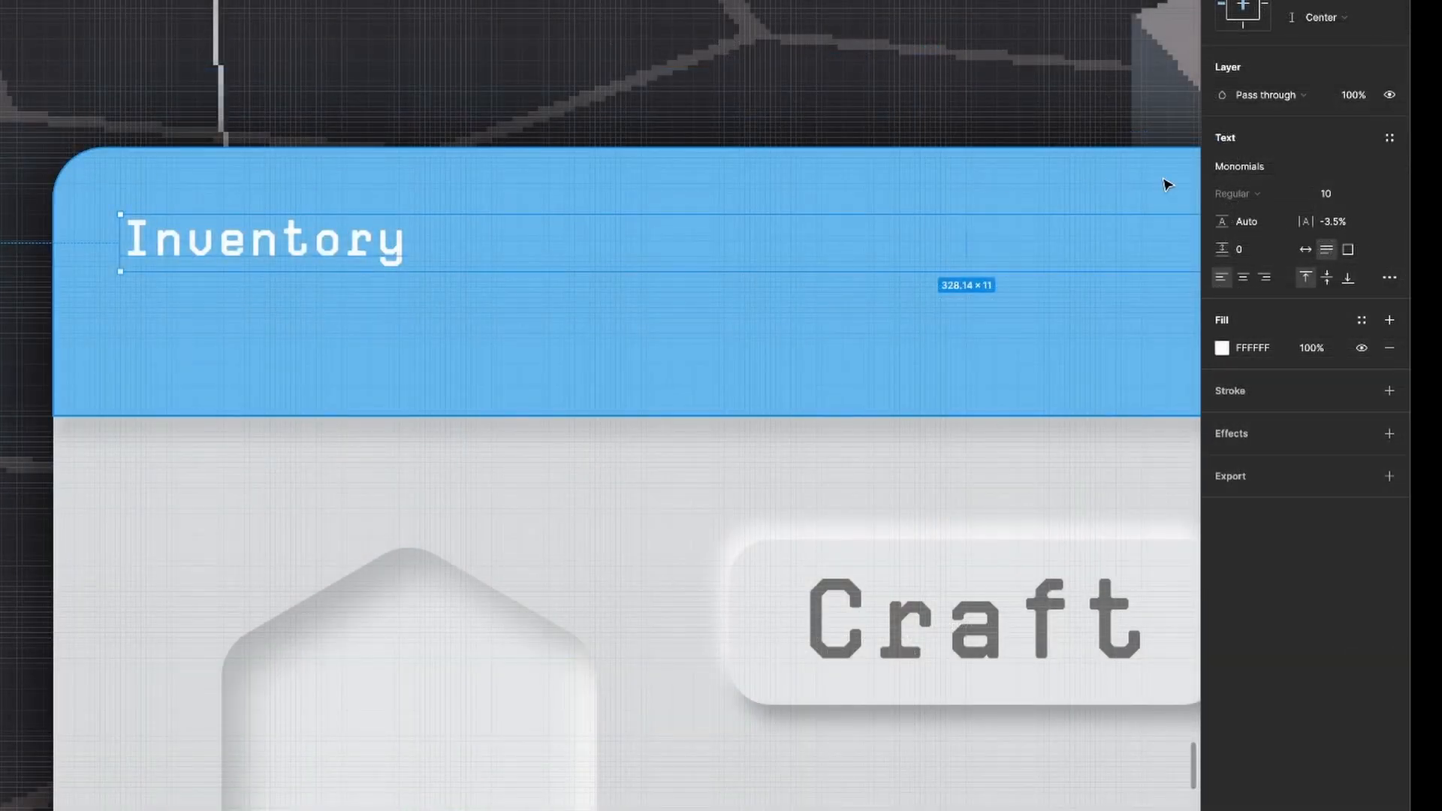
Enter 28 as the Inventory title's font size.
type("28")
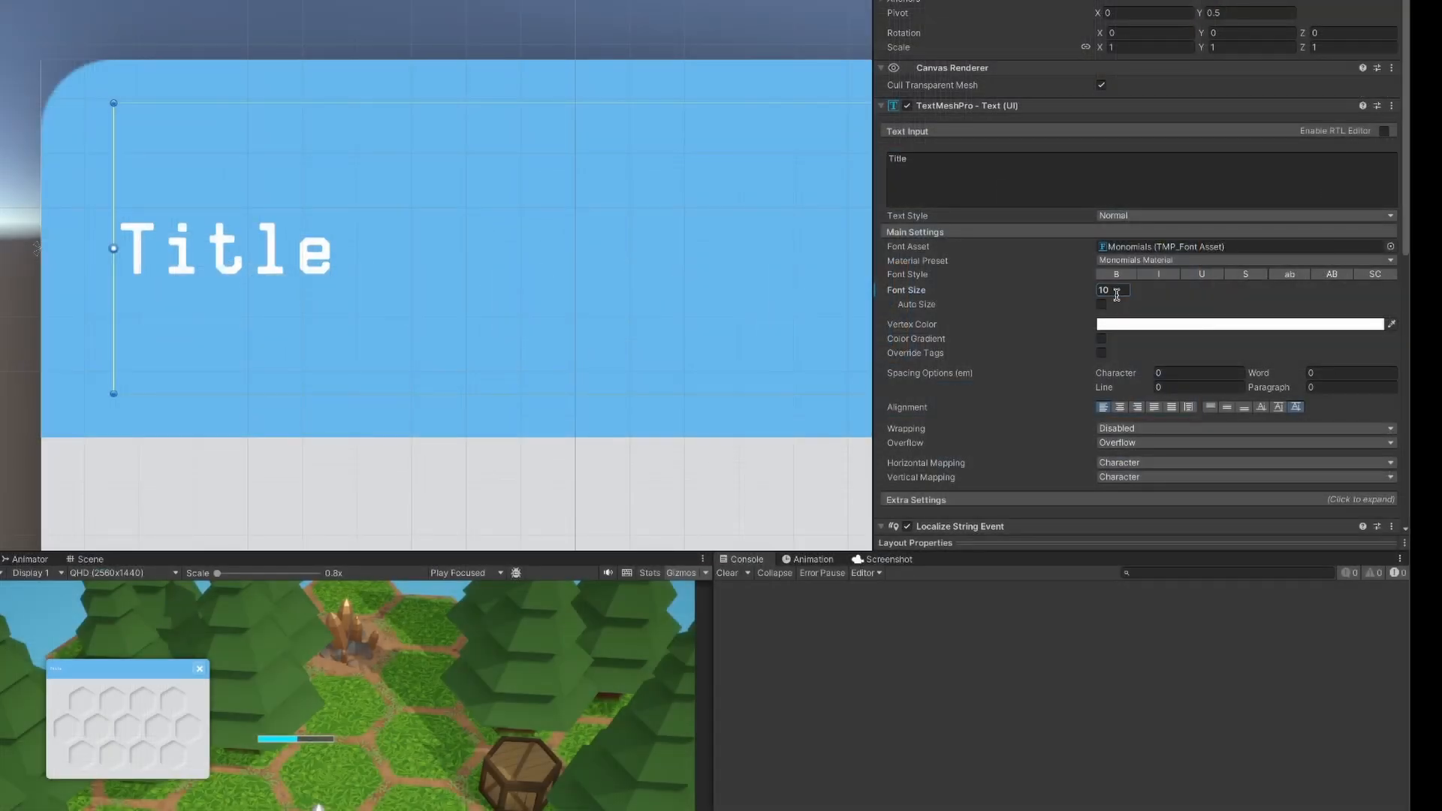
type("28")
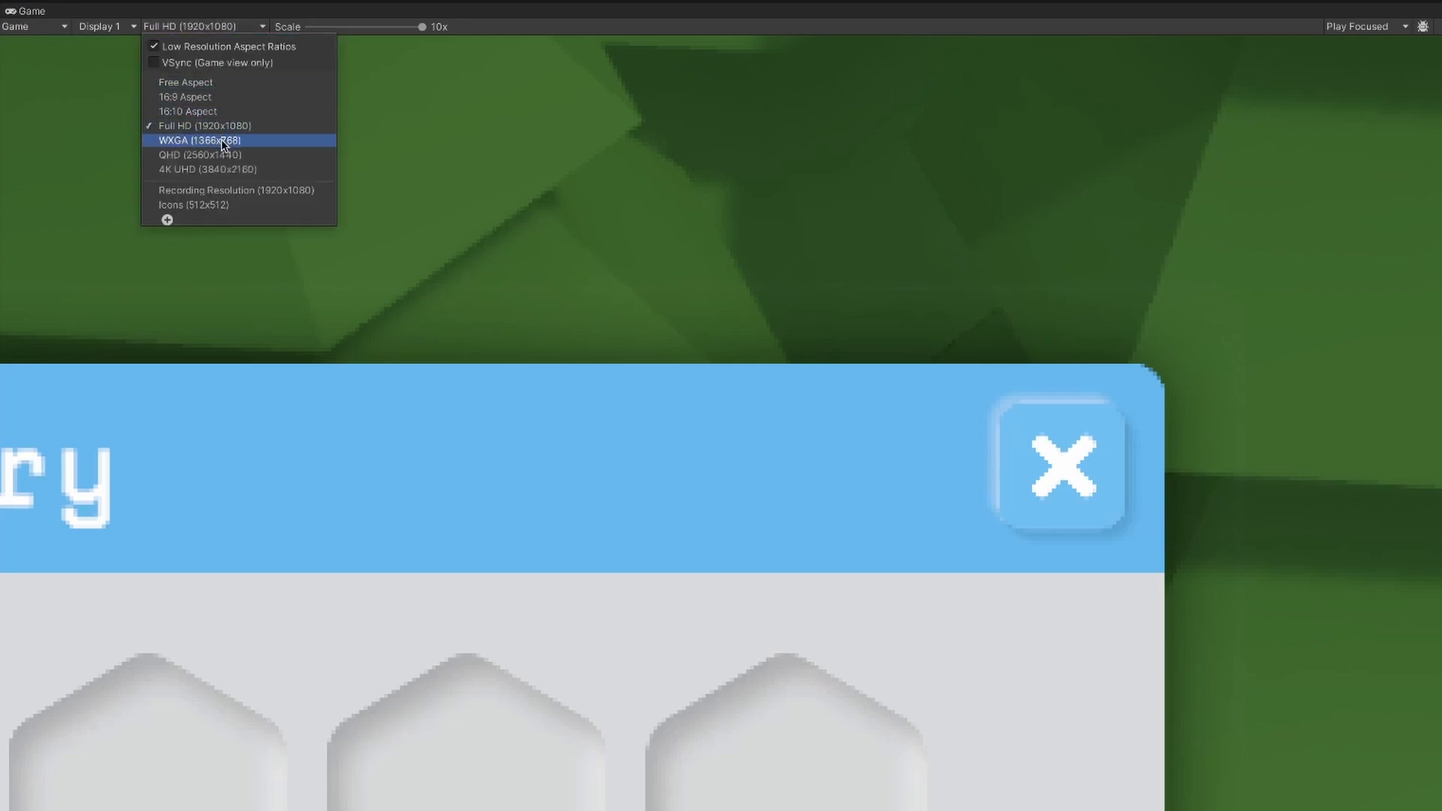
Switch the Game view resolution to QHD (2560x1440), then 4K UHD (3840x2160).
left_click(198, 155)
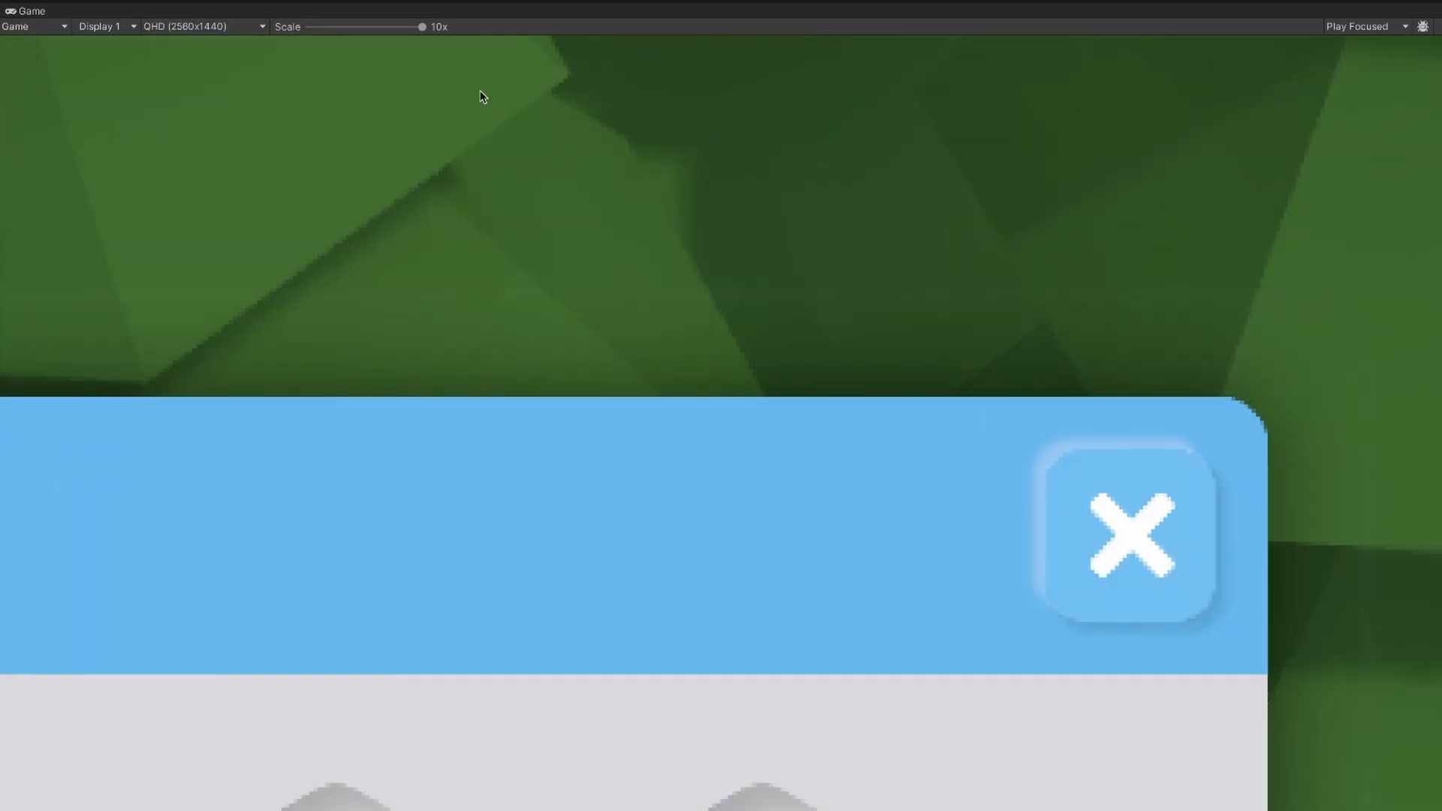
left_click(201, 26)
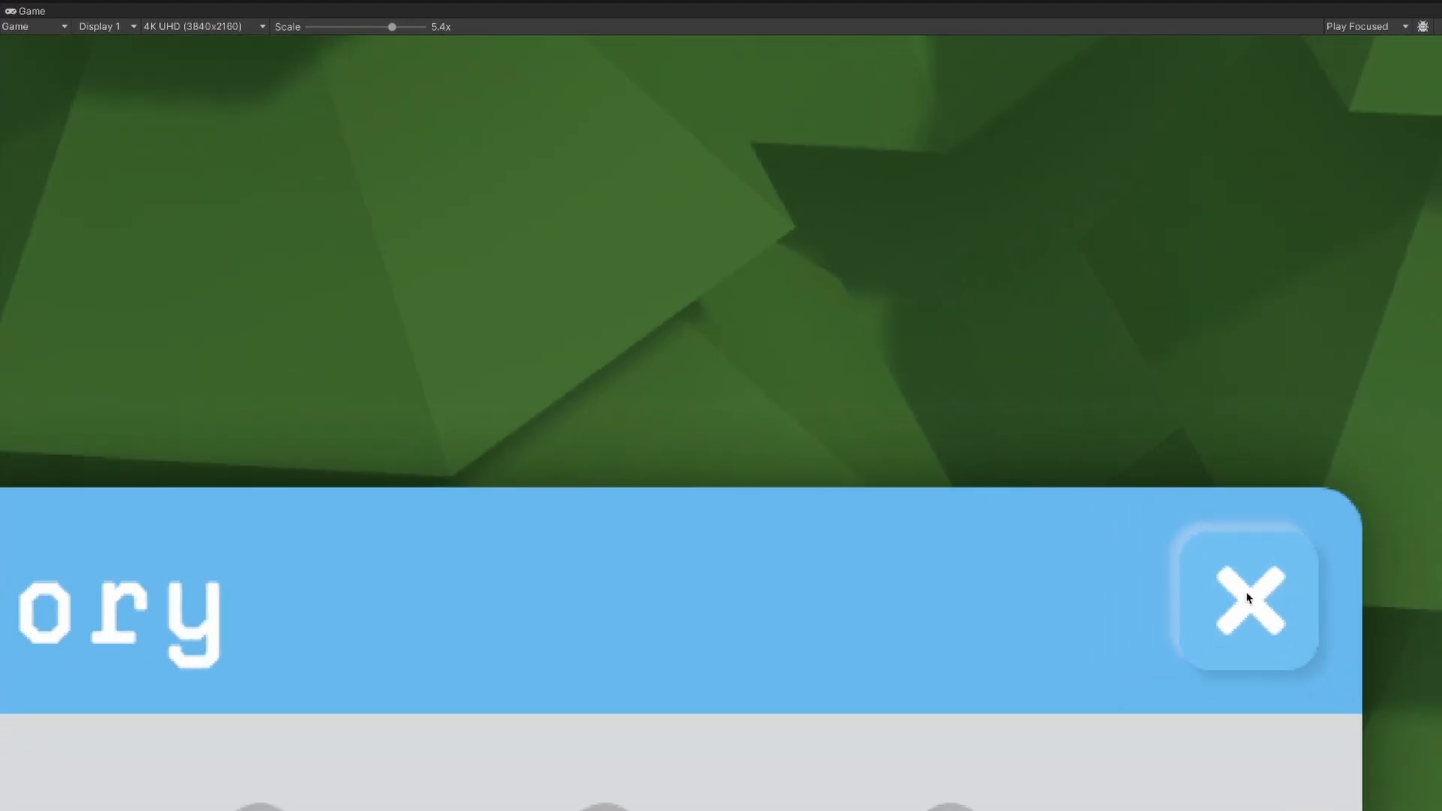
Browse the Monomials preview images: character set, app mockup, code sample and more.
left_click(1249, 600)
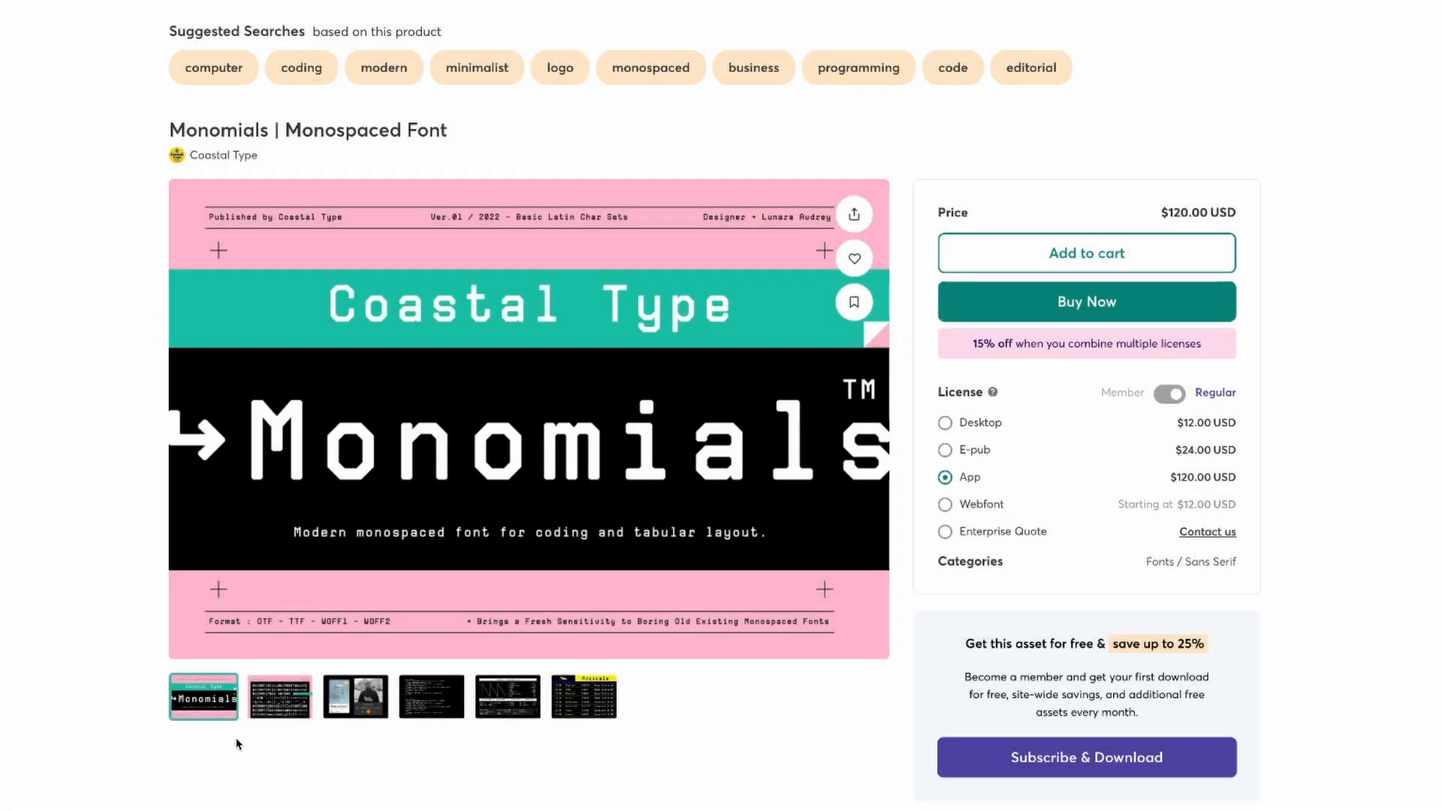
left_click(279, 696)
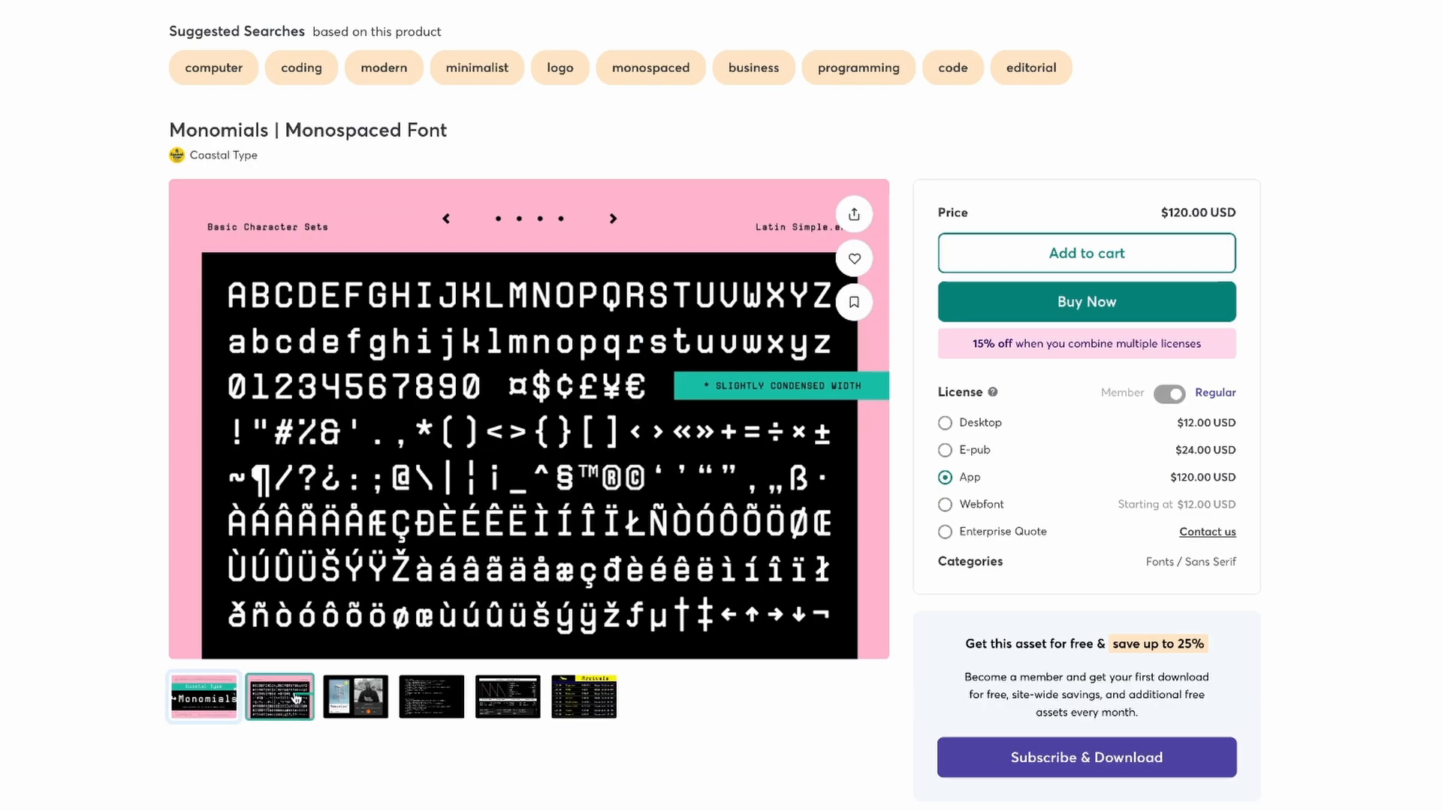
left_click(355, 696)
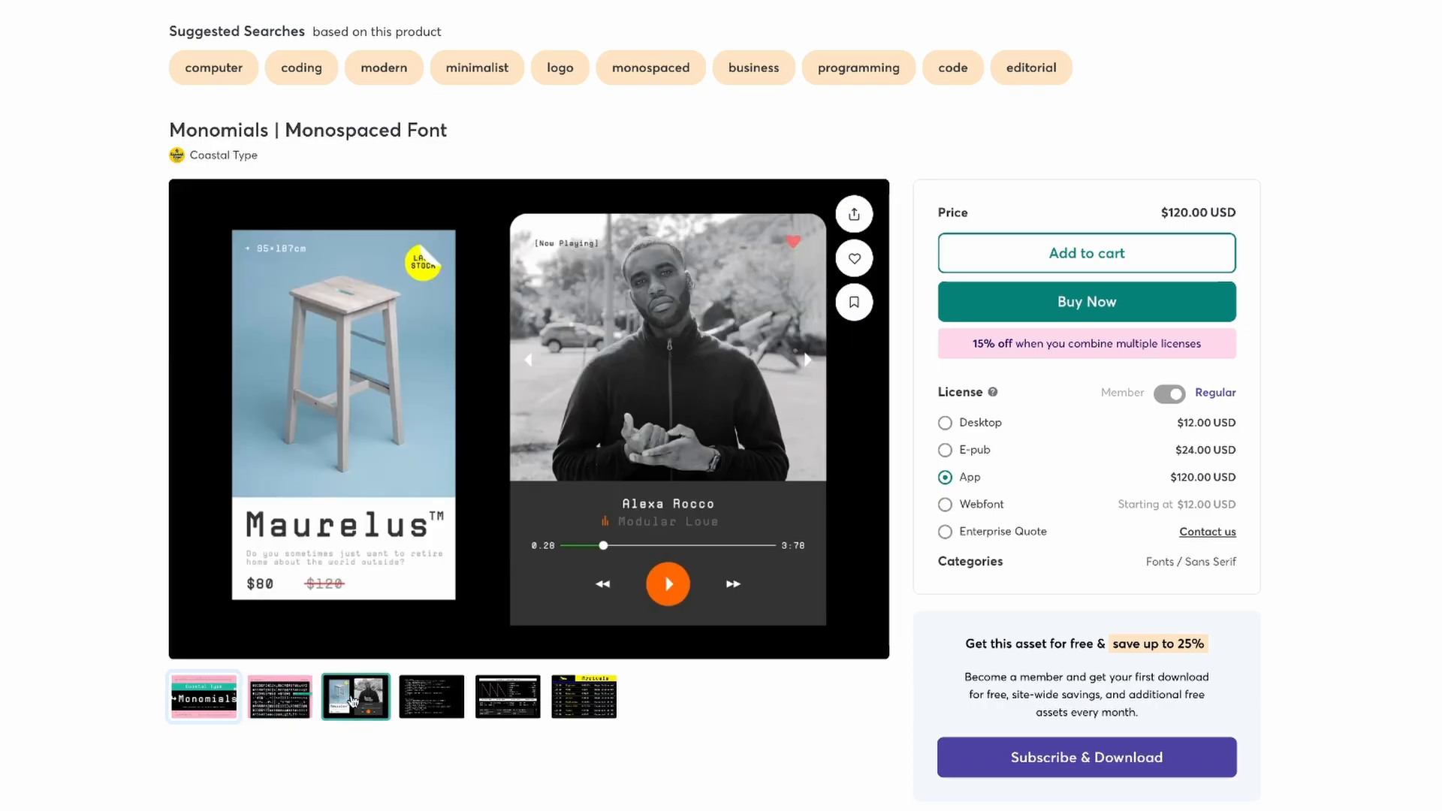
left_click(431, 696)
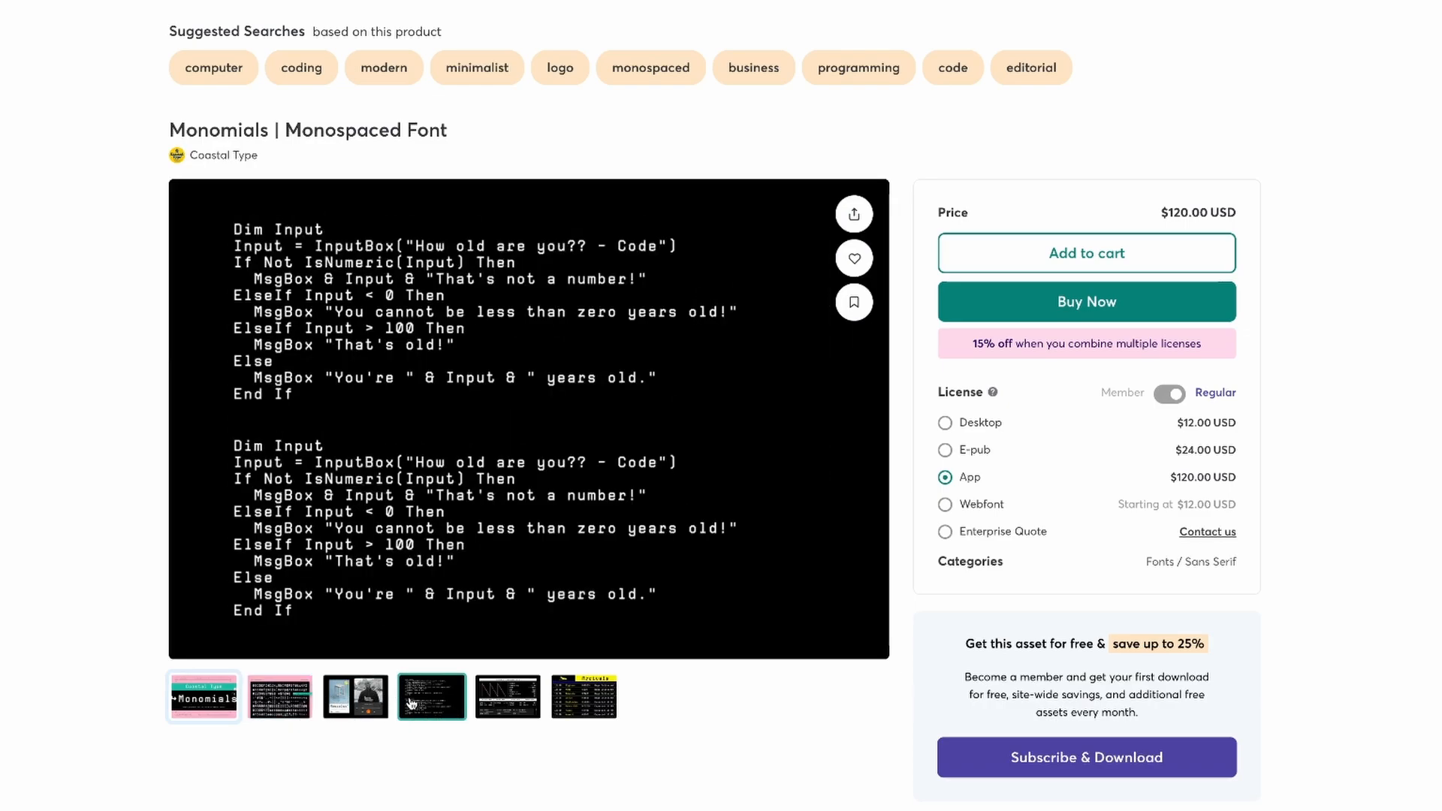
left_click(507, 696)
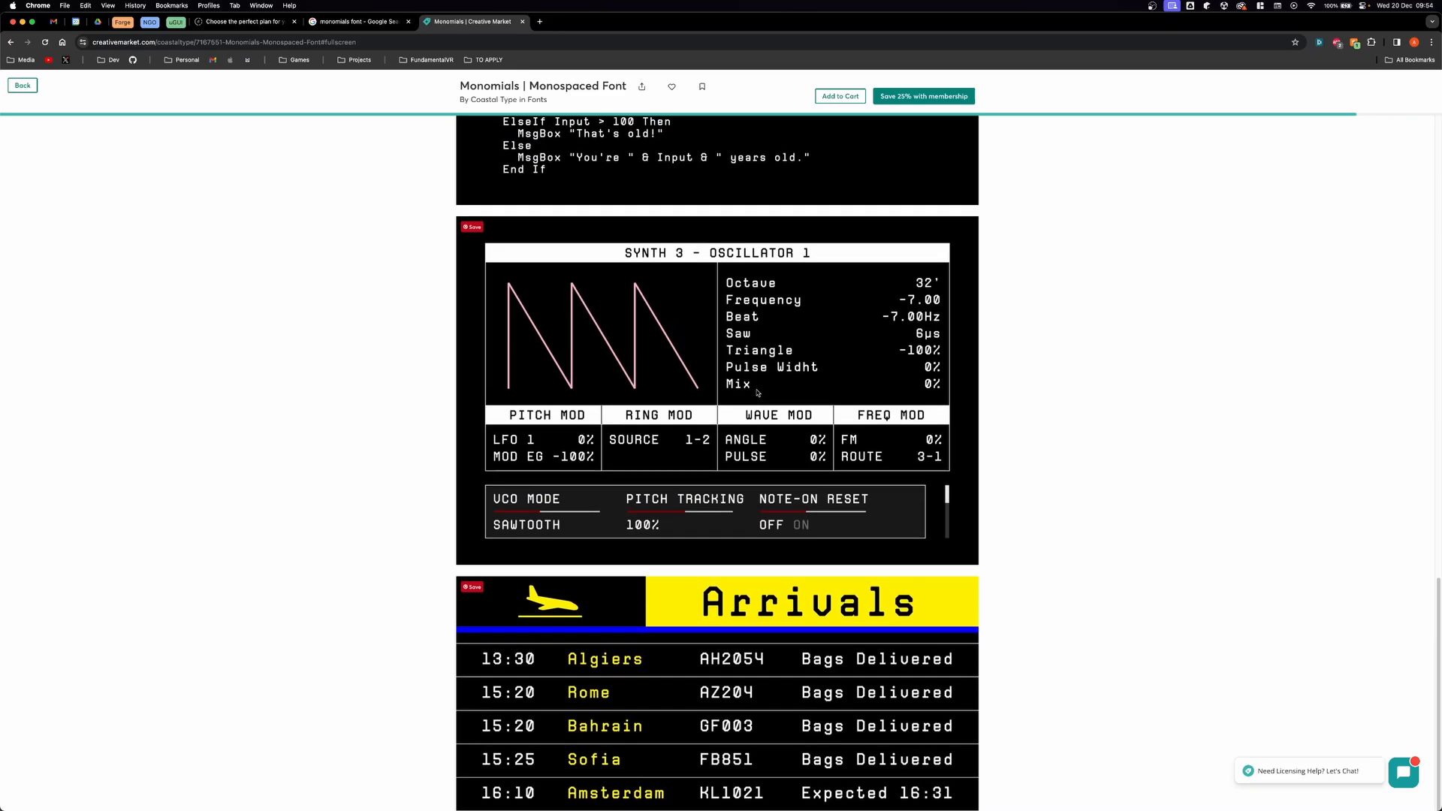
Preview 'MadStark J', 'Collected [2x Iron Ingot]' and 'Inventory' in the font preview field.
type("MadStark J")
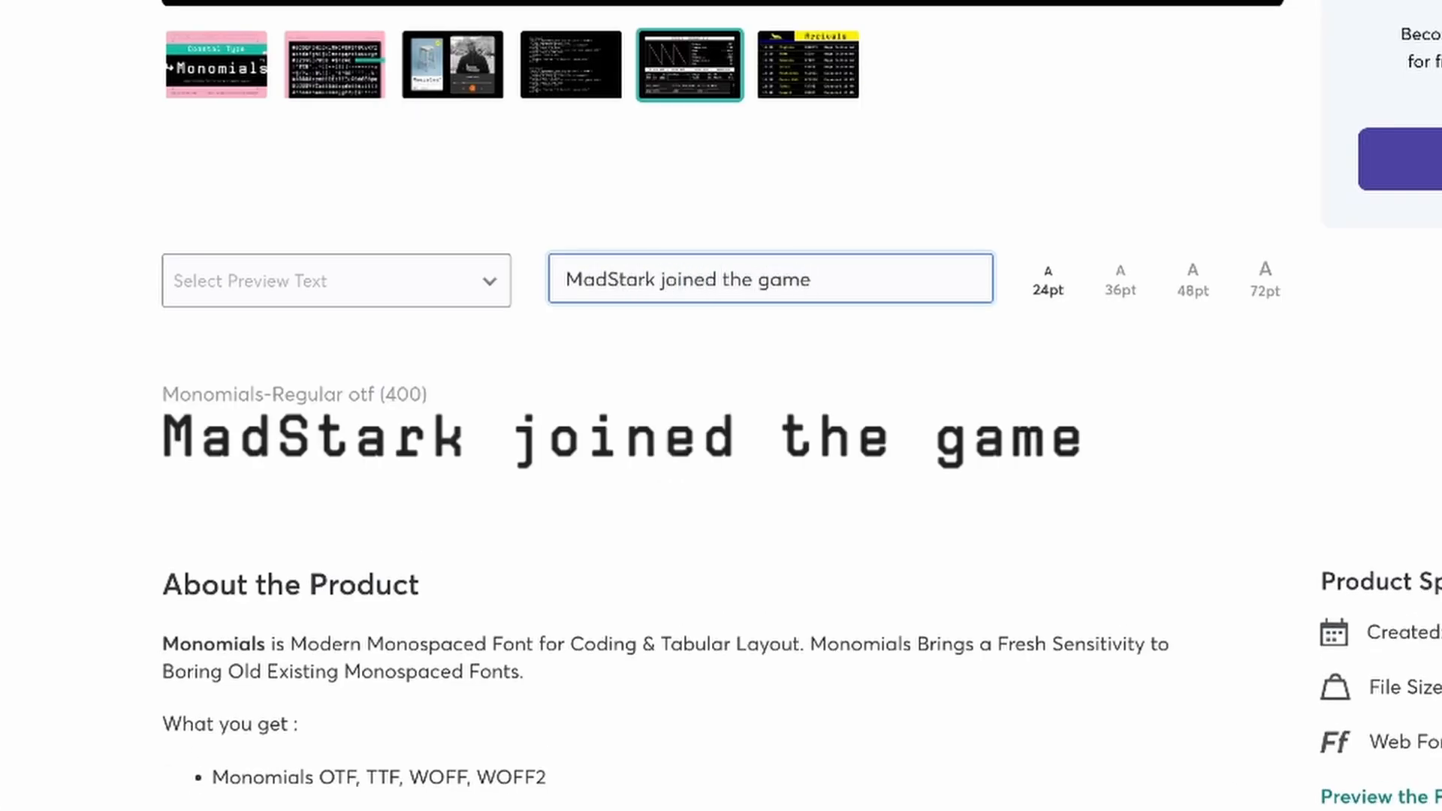
type("Collected [2x Iron Ingot]")
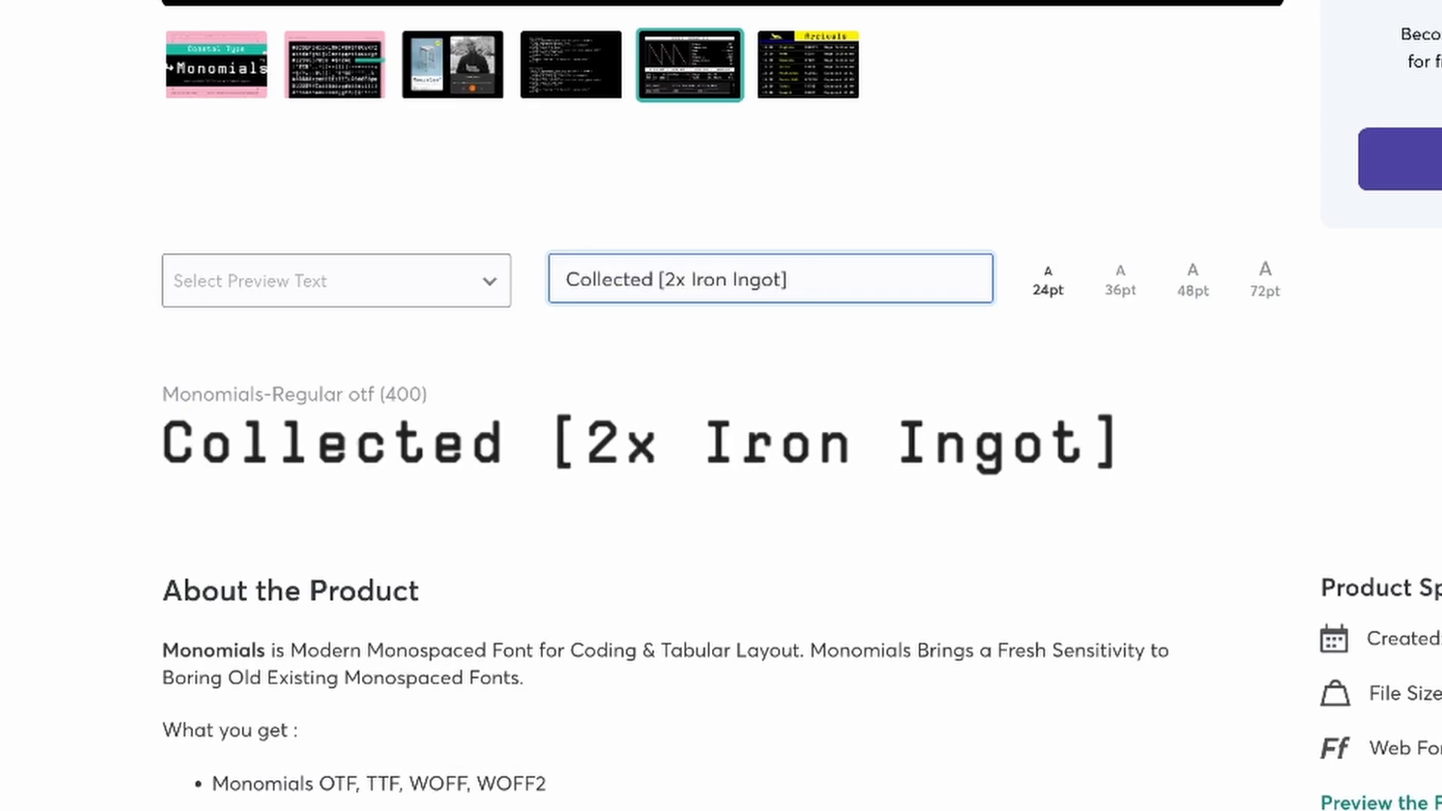
type("Inventory")
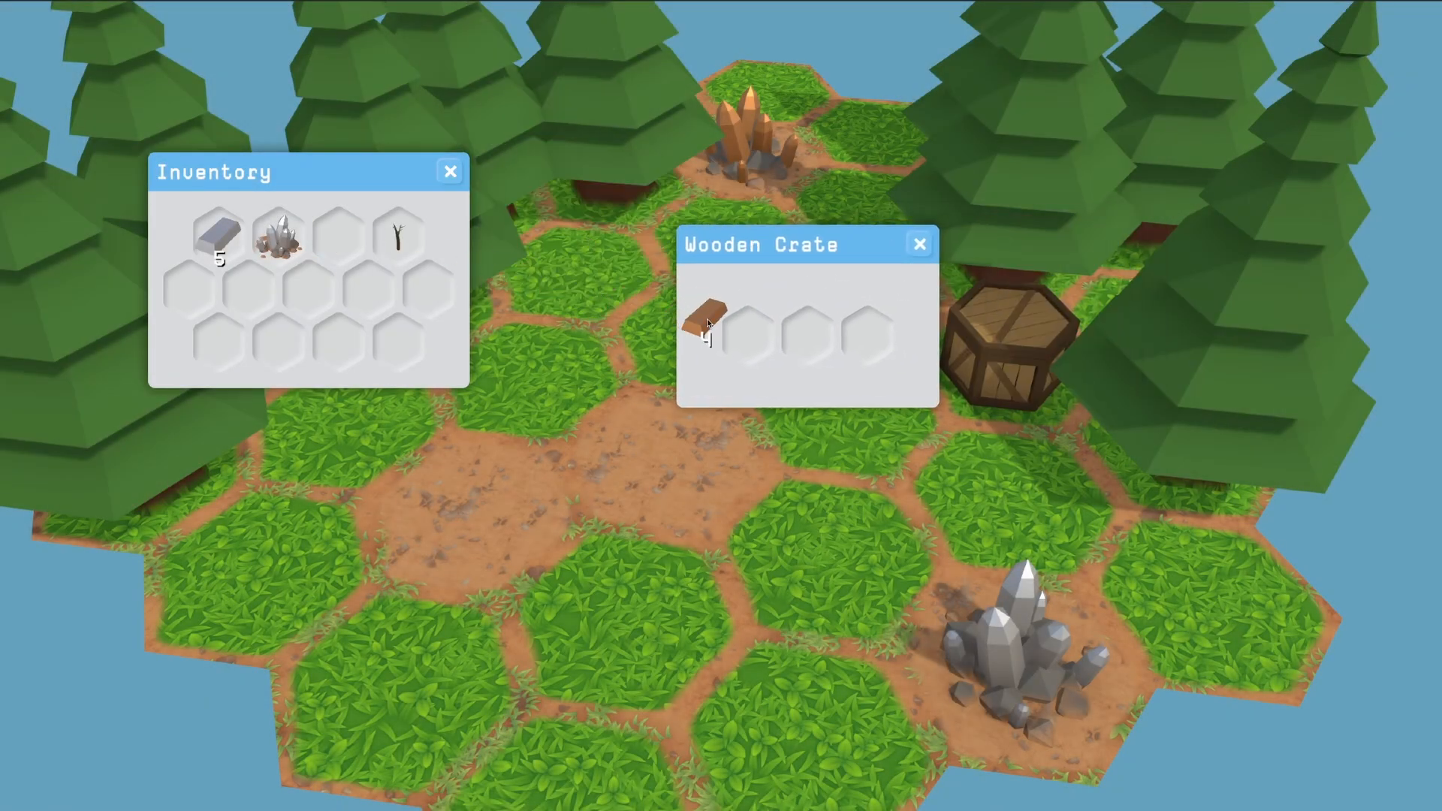
Open the chest, close it with the X button, and plant two saplings on marked tiles.
left_click(450, 172)
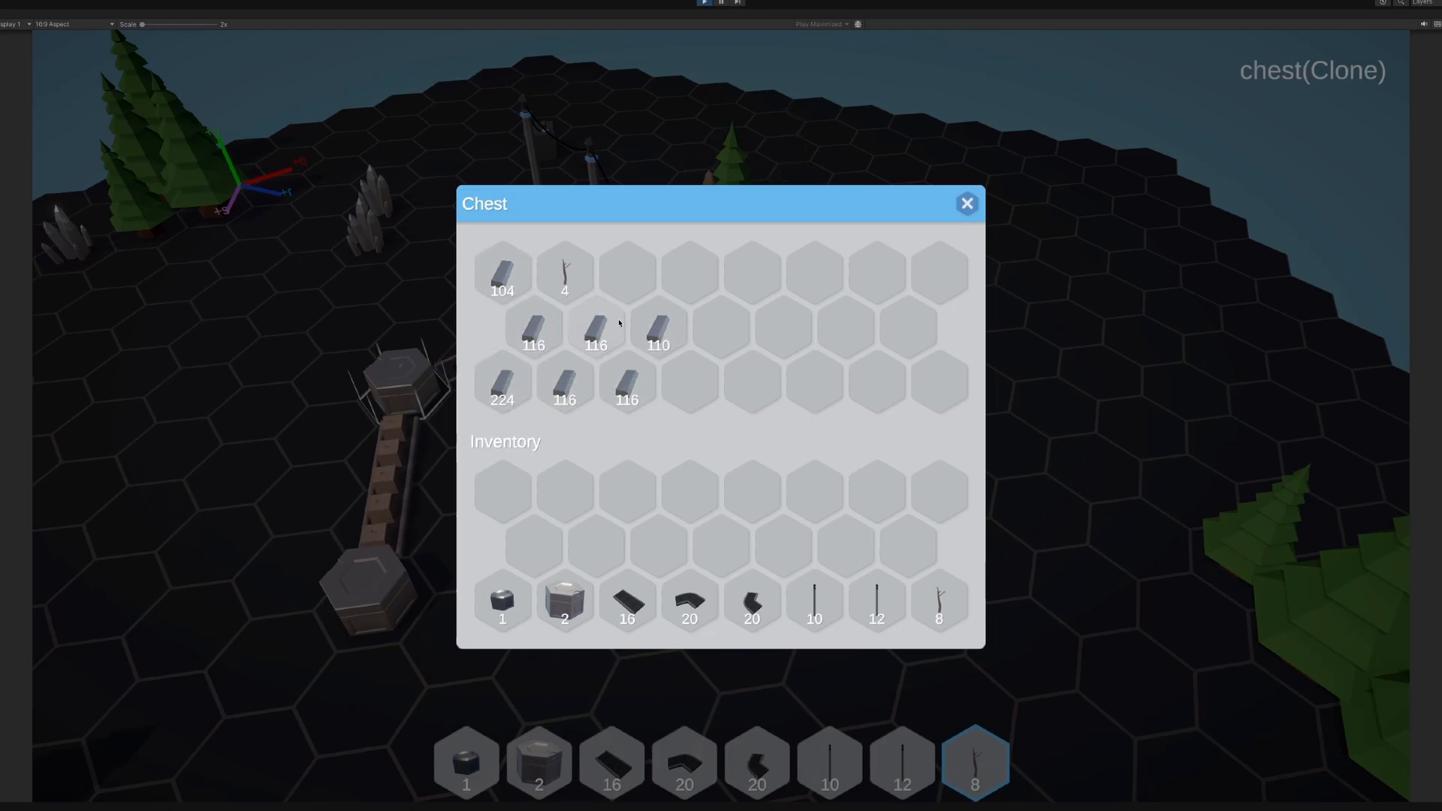
left_click(966, 204)
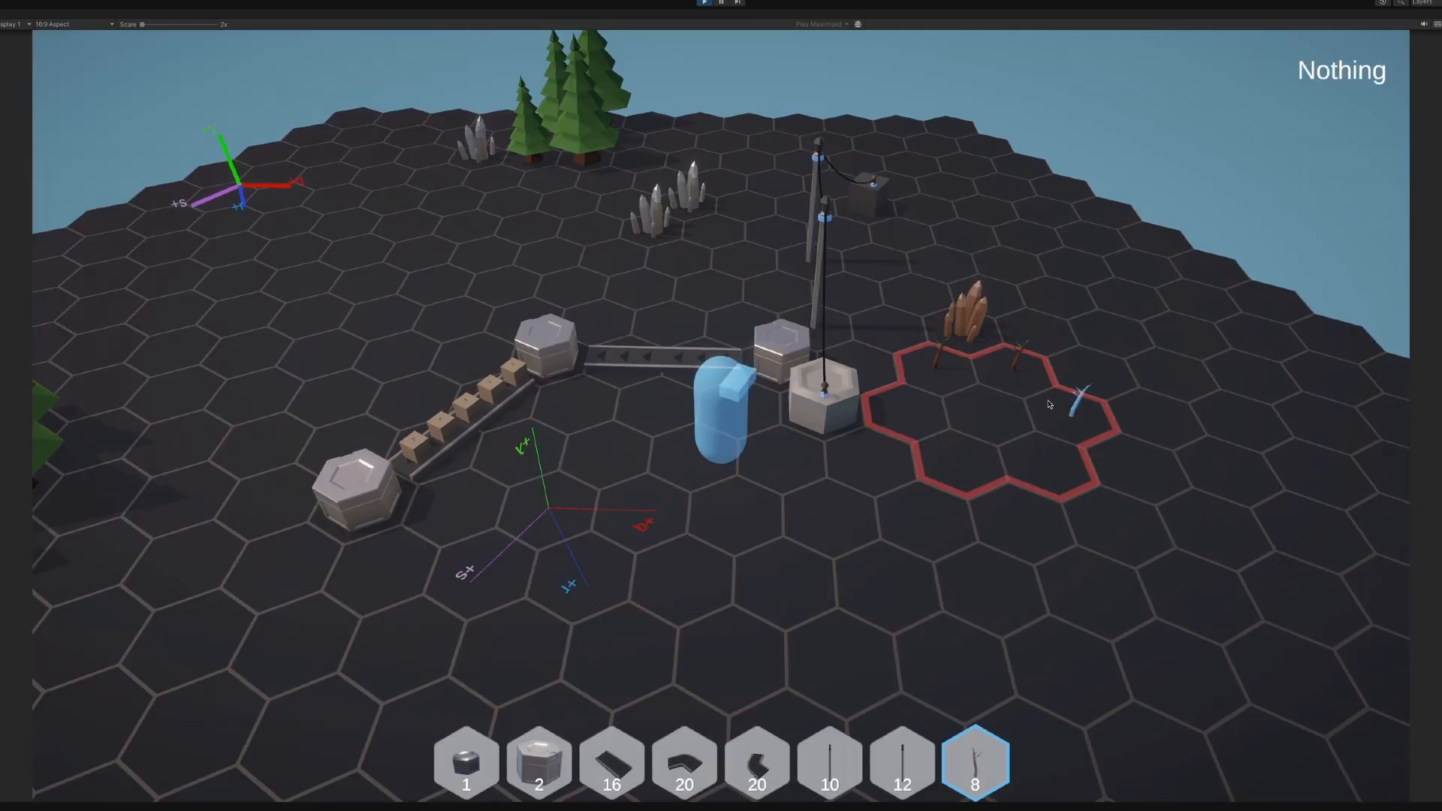
left_click(974, 759)
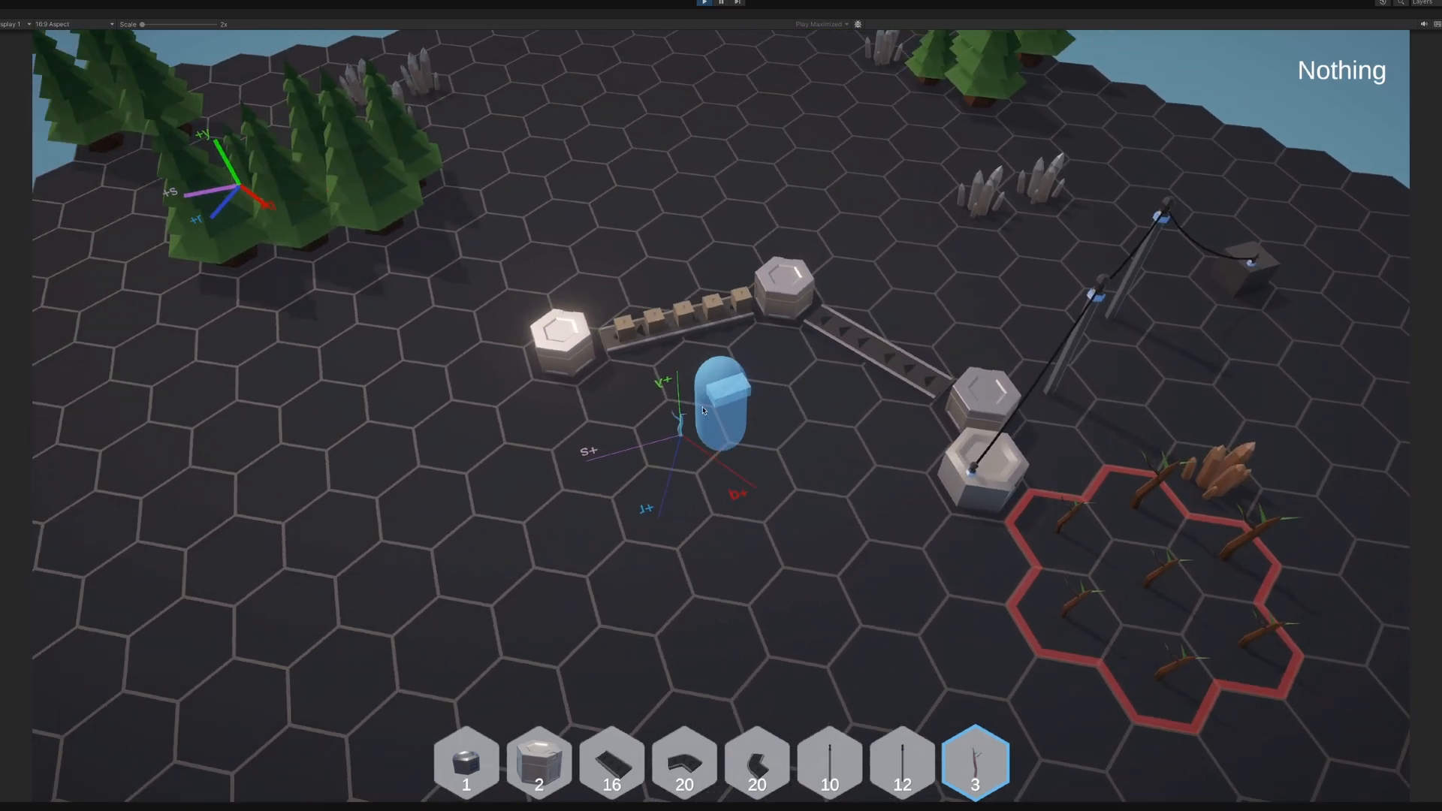
left_click(723, 409)
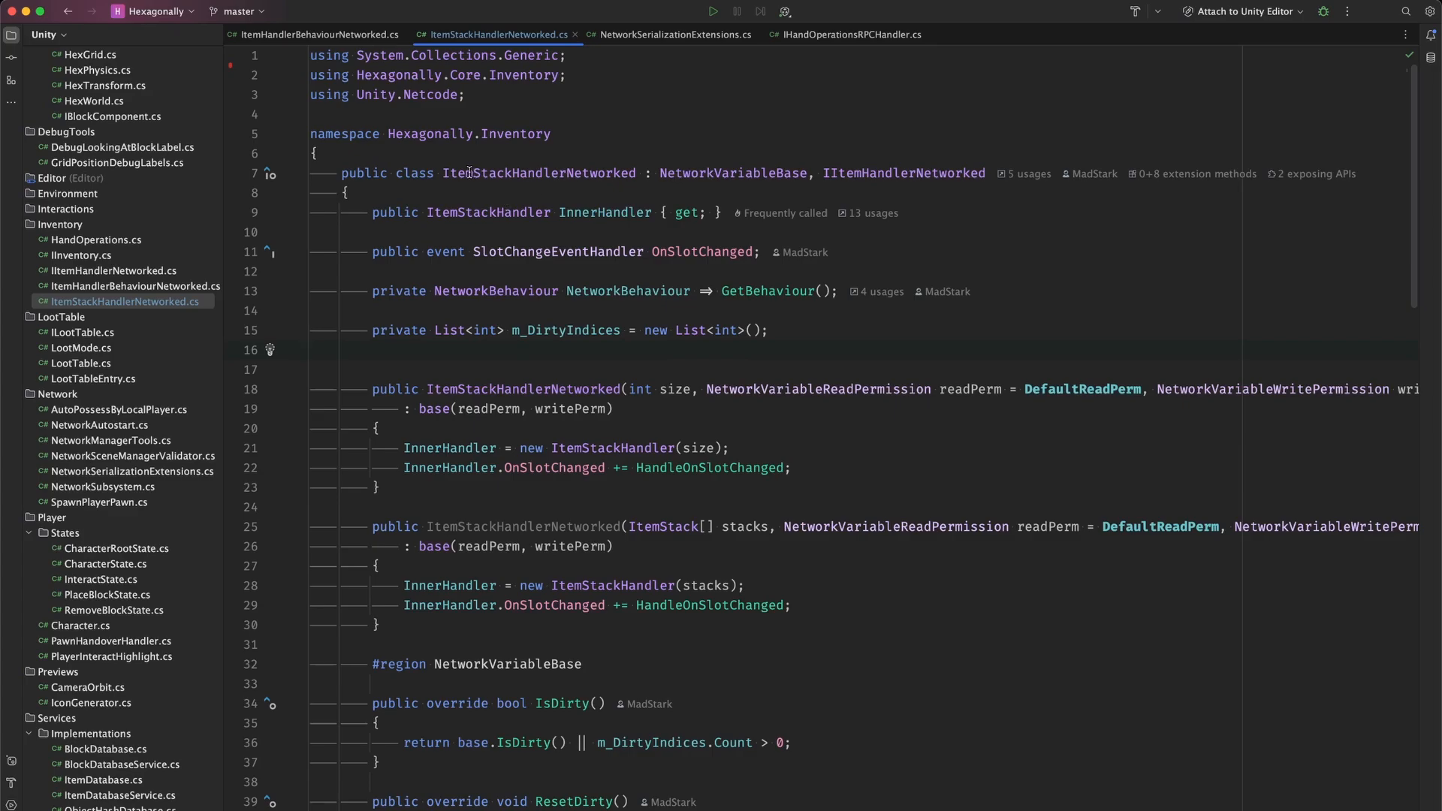
double_click(537, 172)
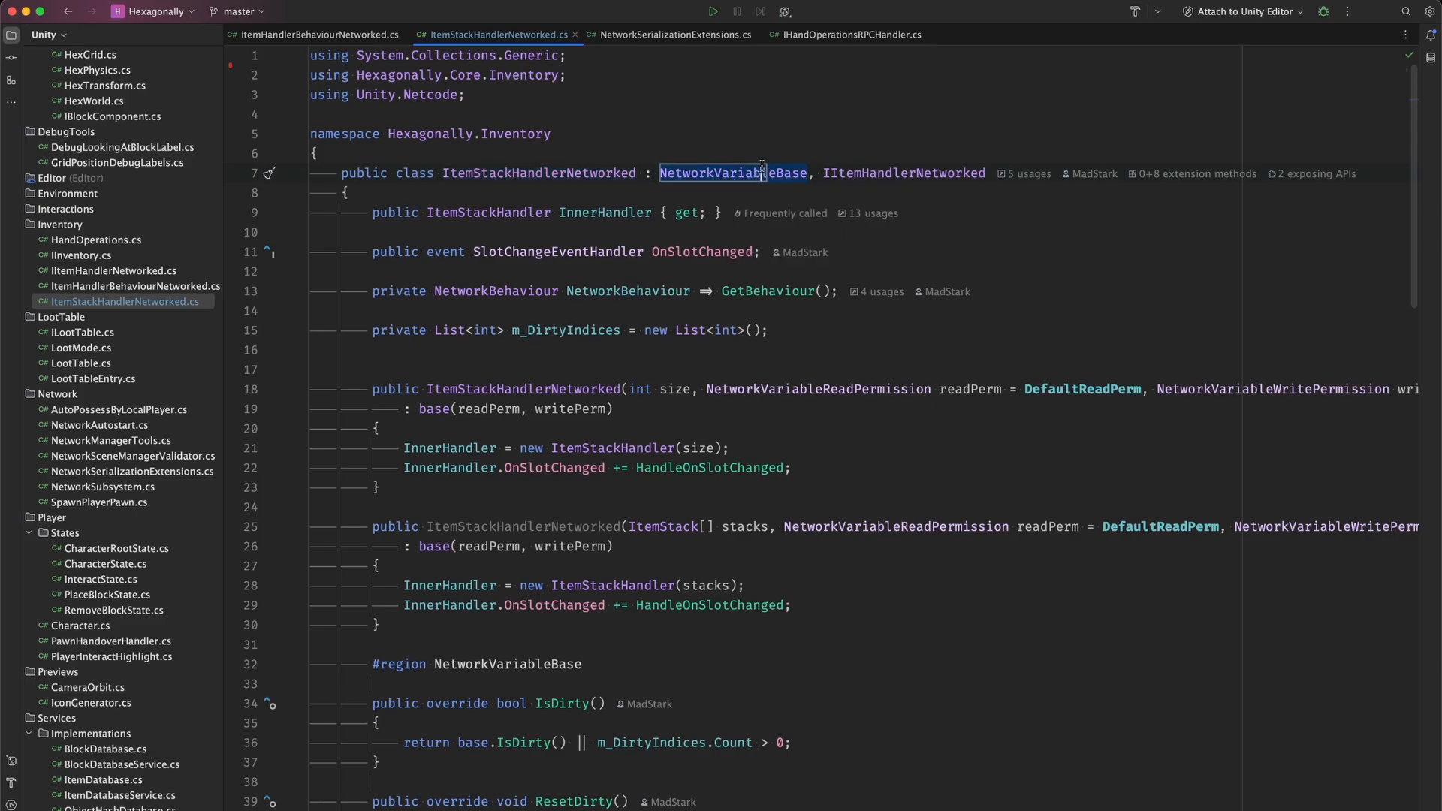
scroll("down", 3)
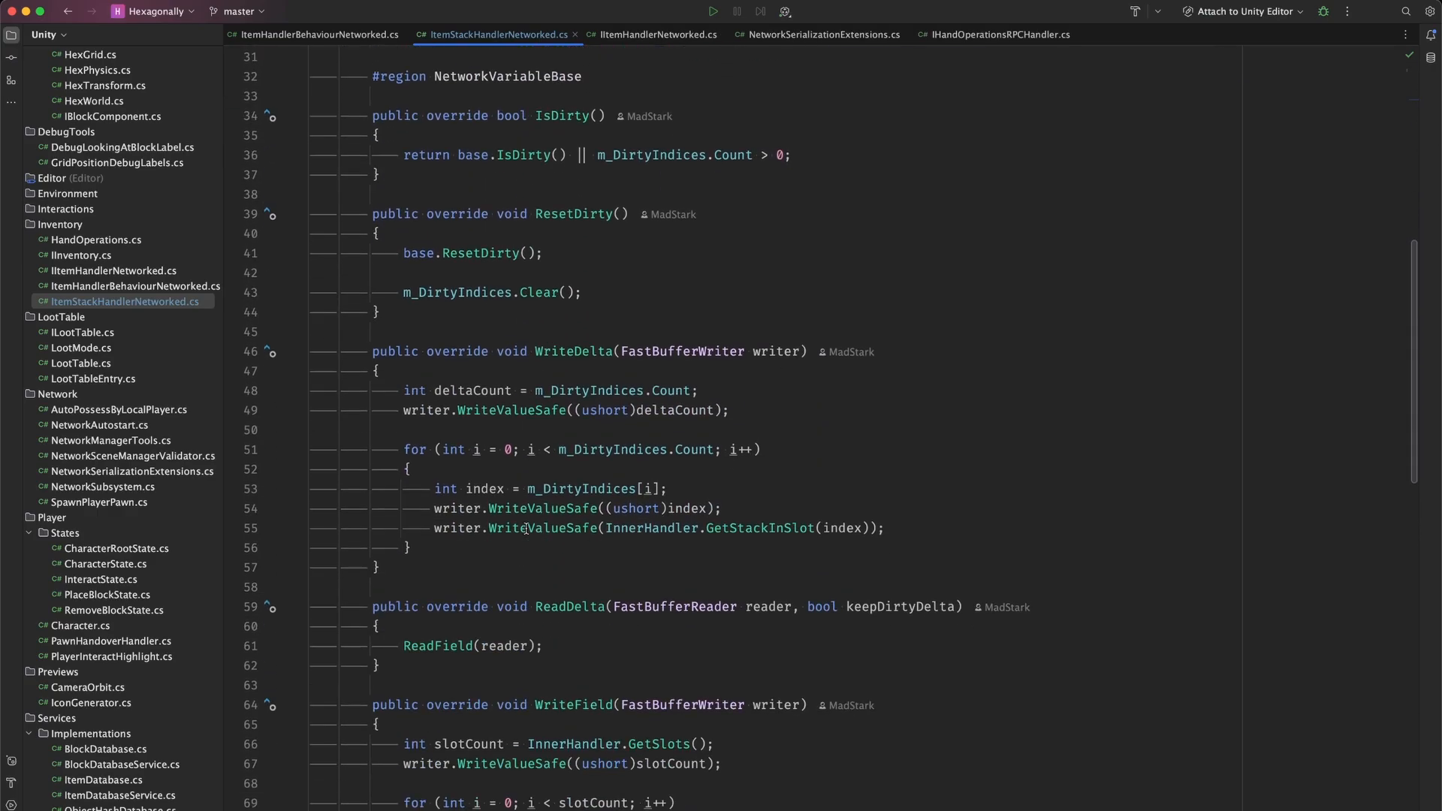
scroll("down", 3)
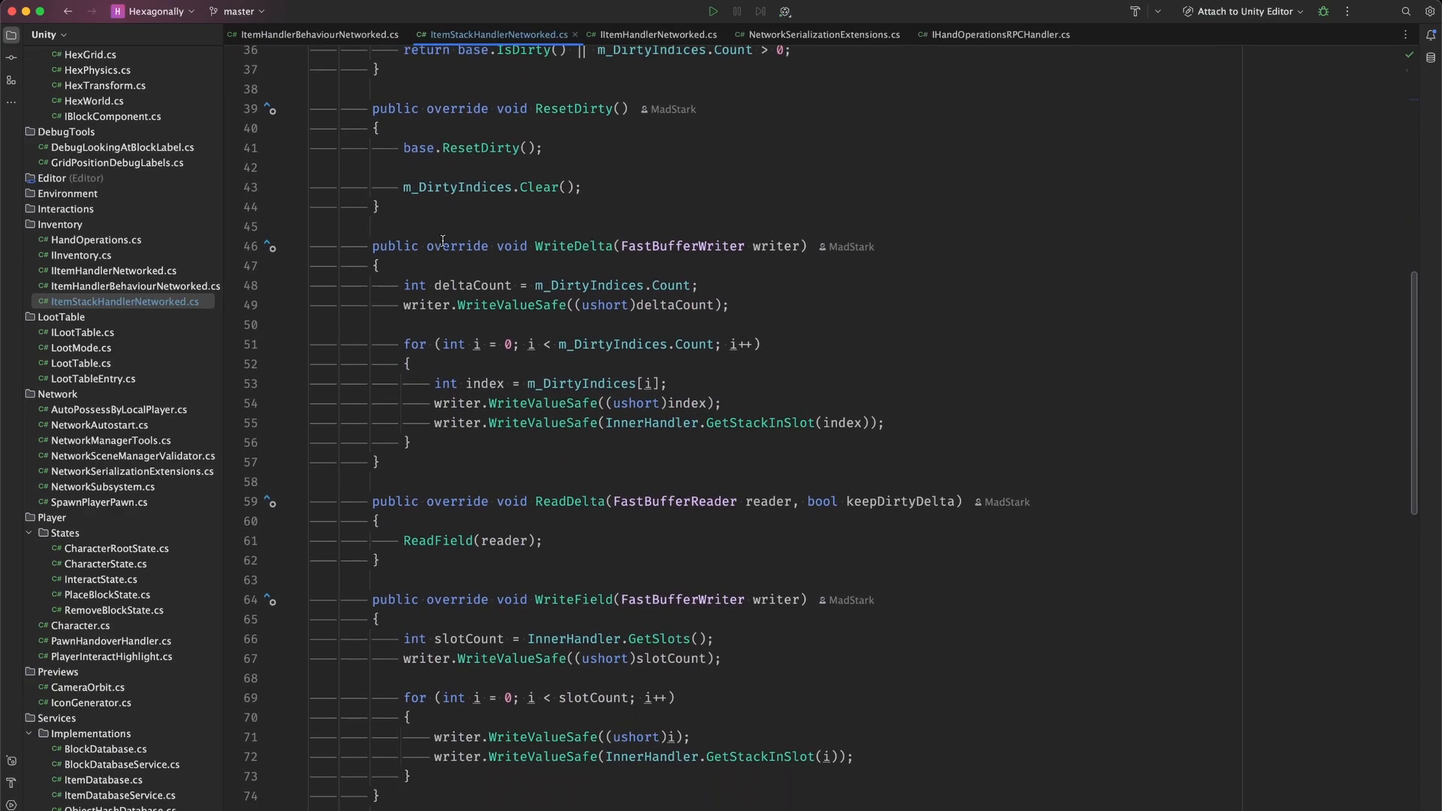
left_click_drag(373, 246, 379, 460)
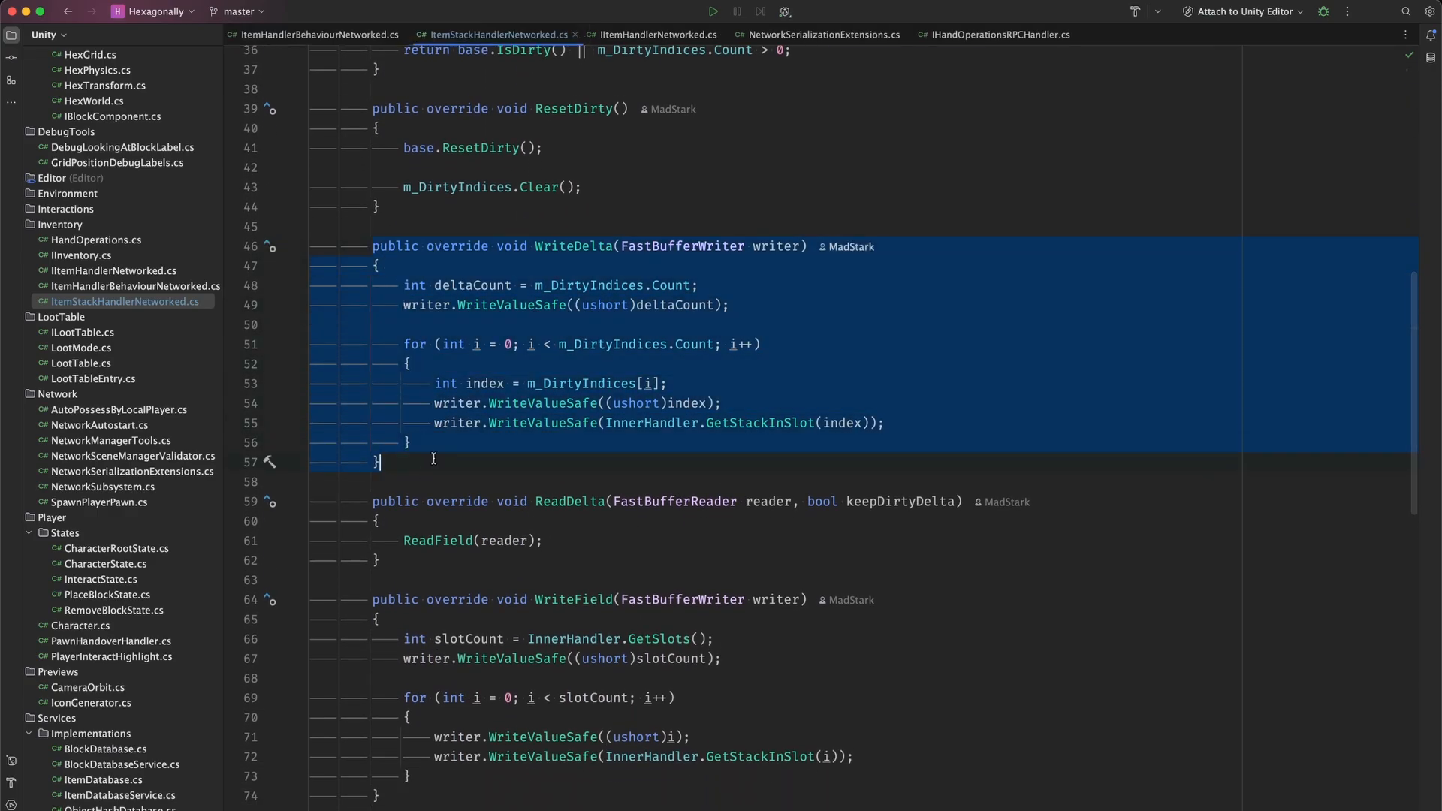
left_click(474, 285)
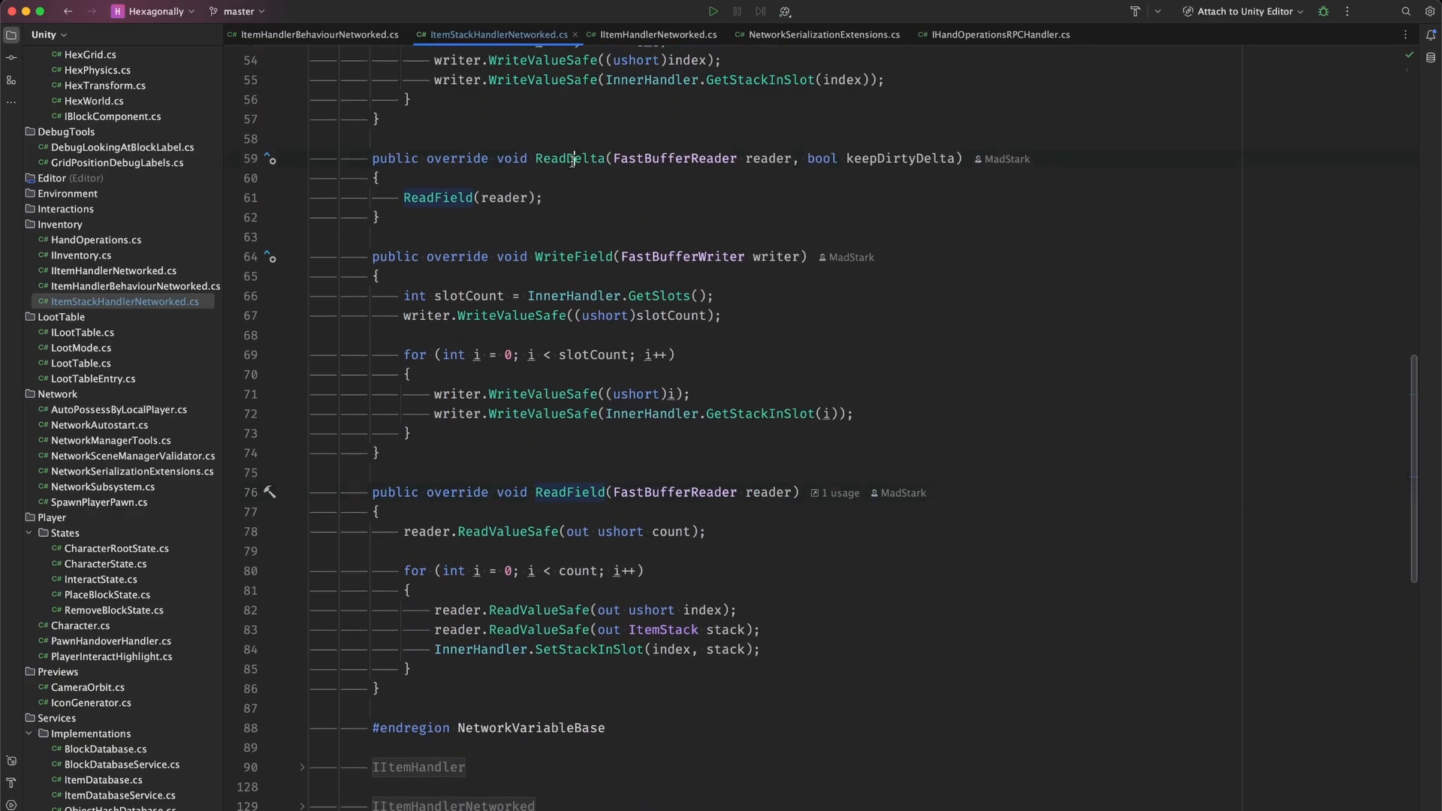
scroll("down", 3)
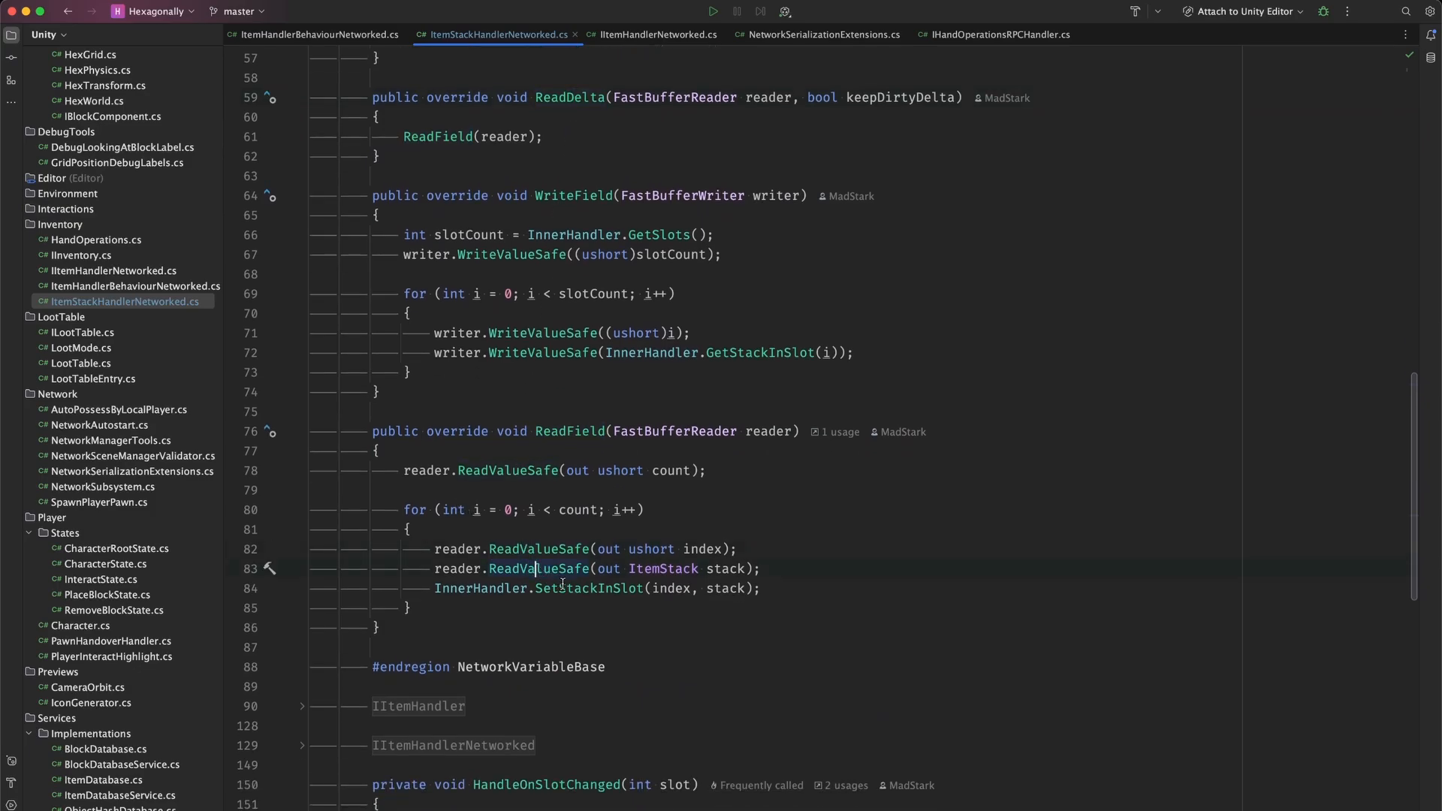
left_click(818, 34)
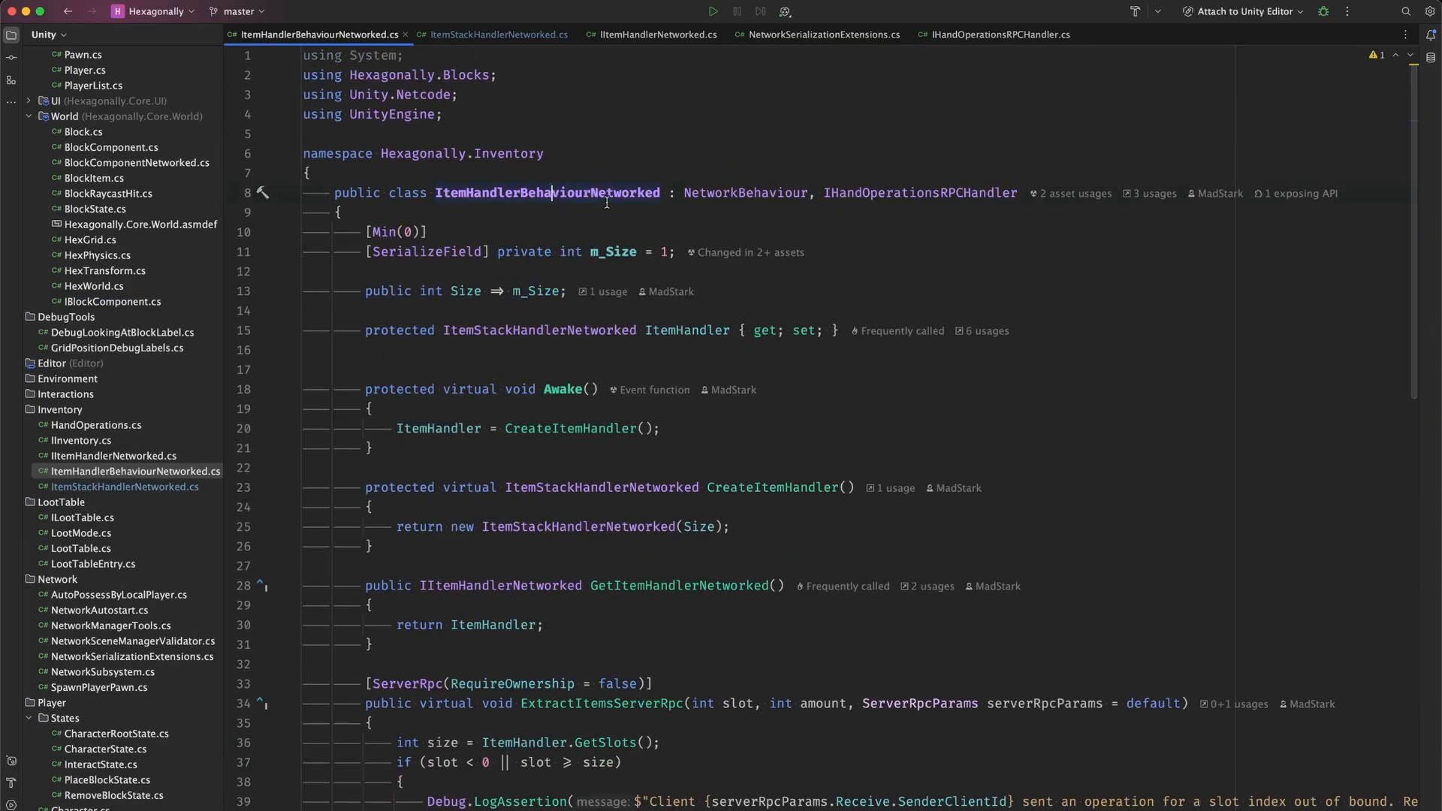
Scroll to ExtractItemsServerRpc and InsertItemsServerRpc and highlight the insert method.
scroll("down", 3)
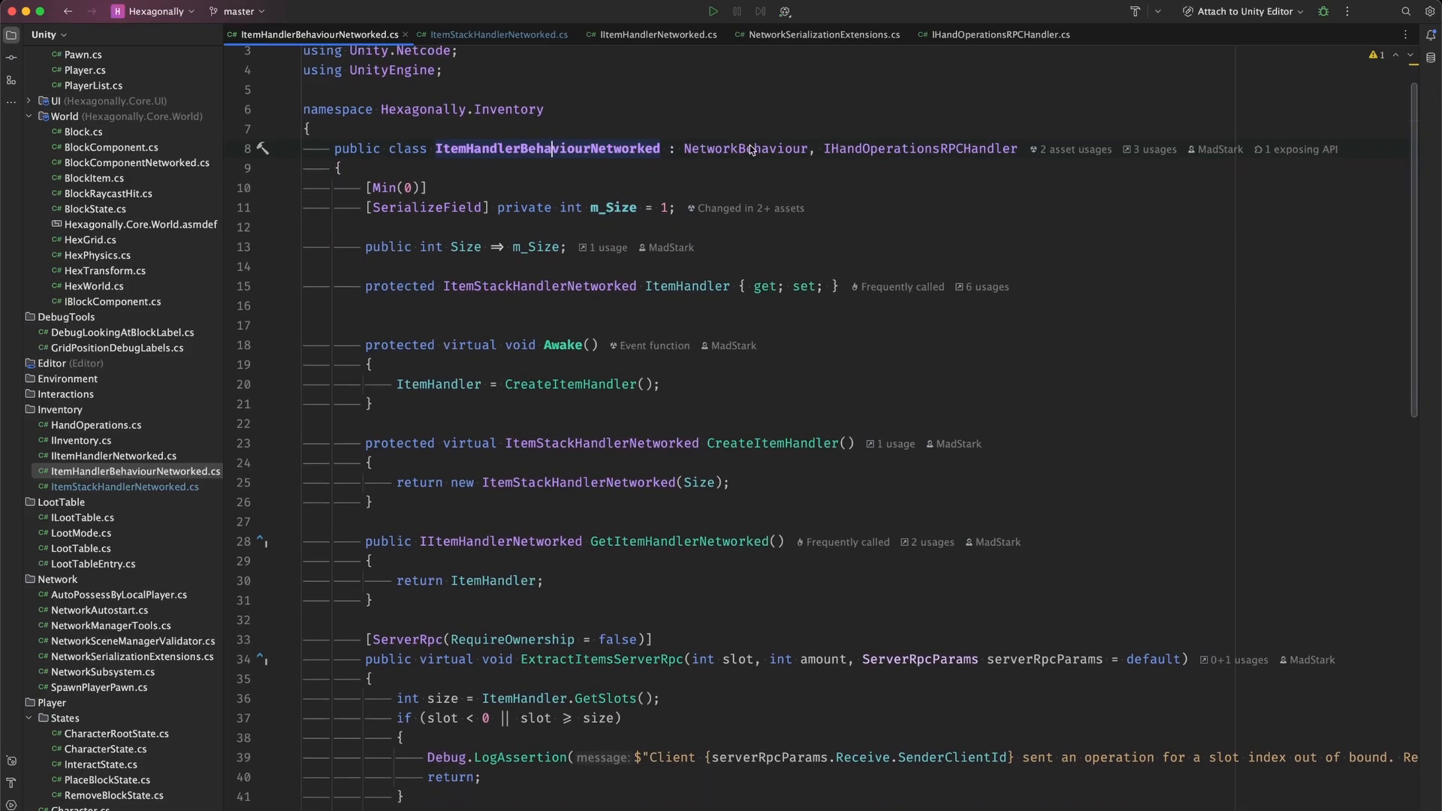
scroll("down", 3)
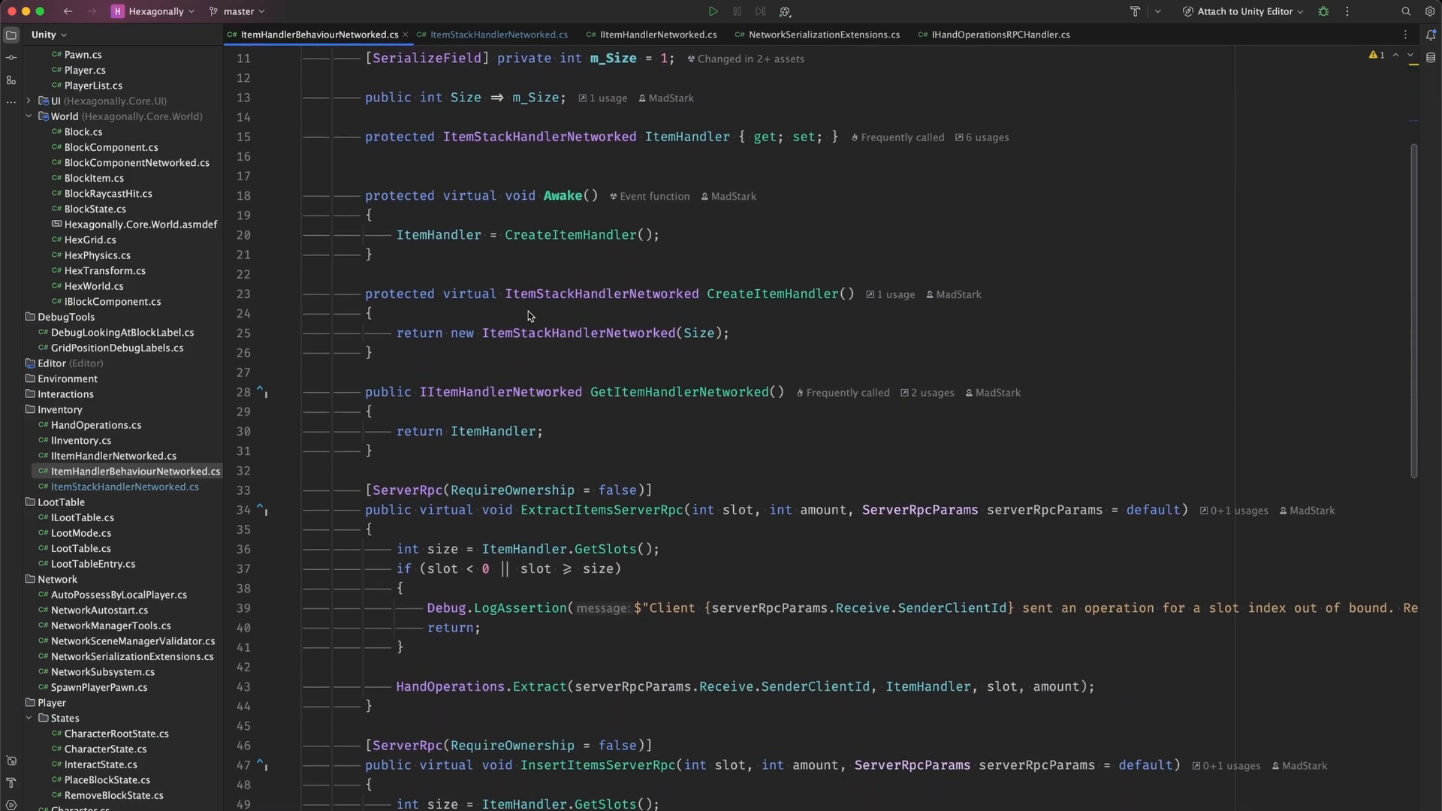
scroll("down", 3)
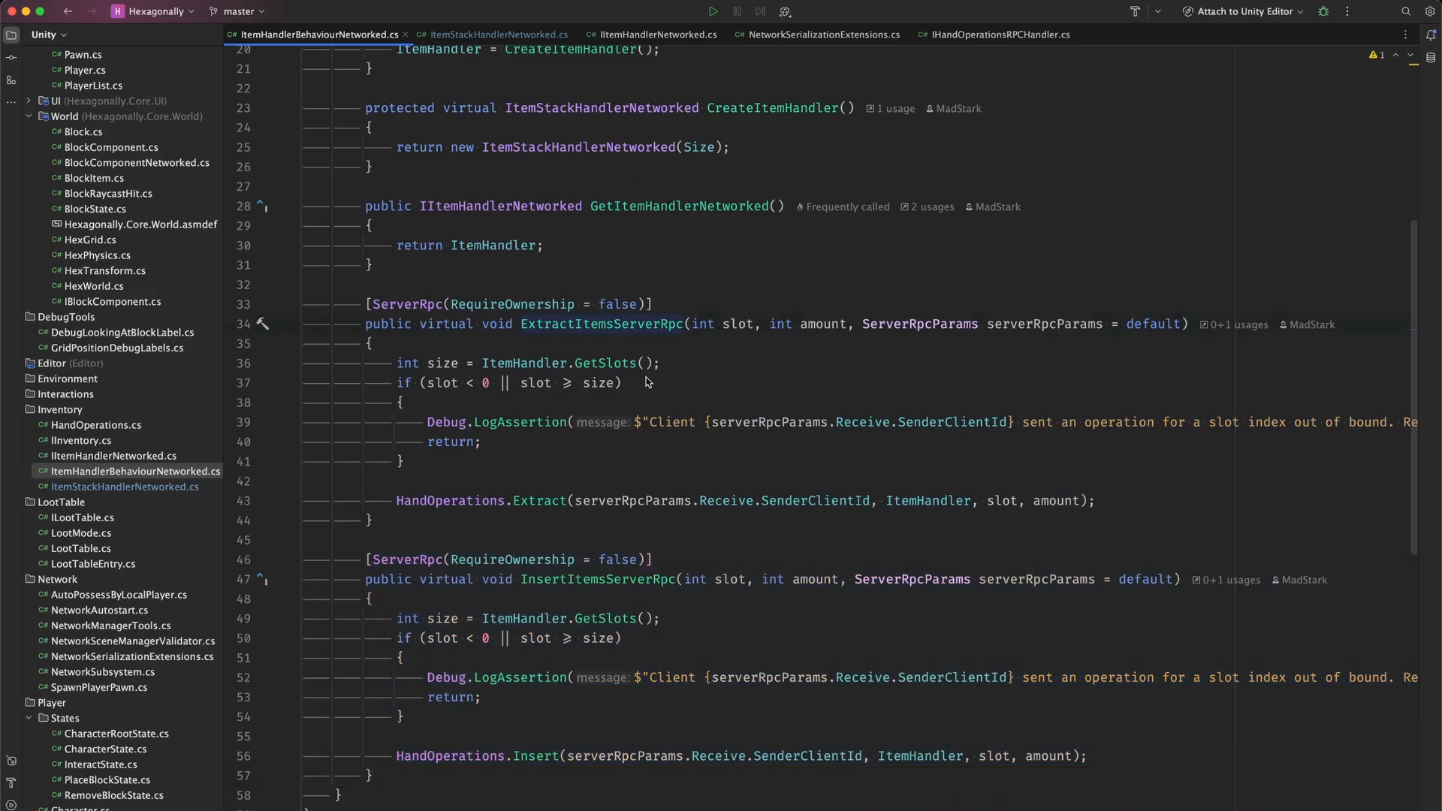
mouse_move(508, 492)
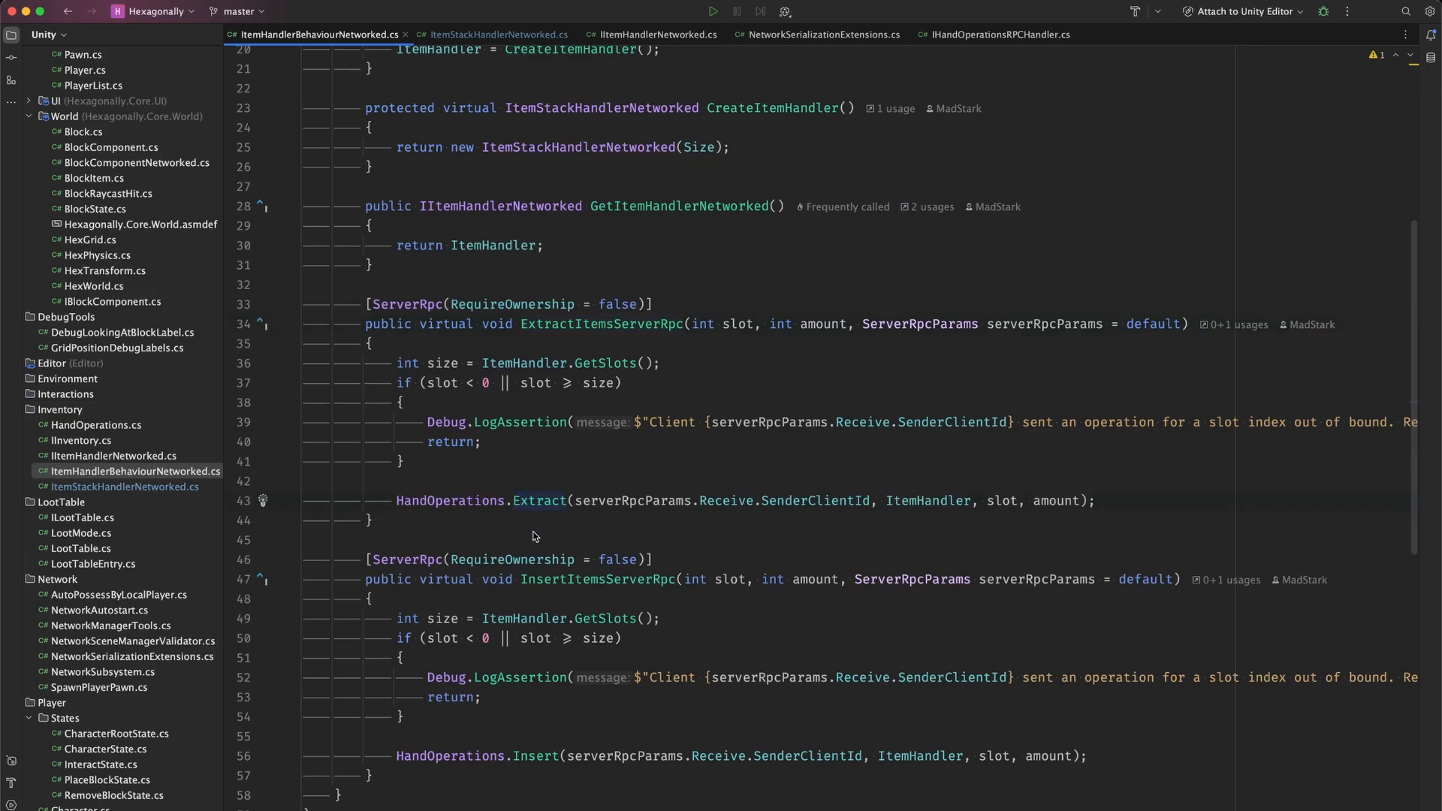
mouse_move(743, 521)
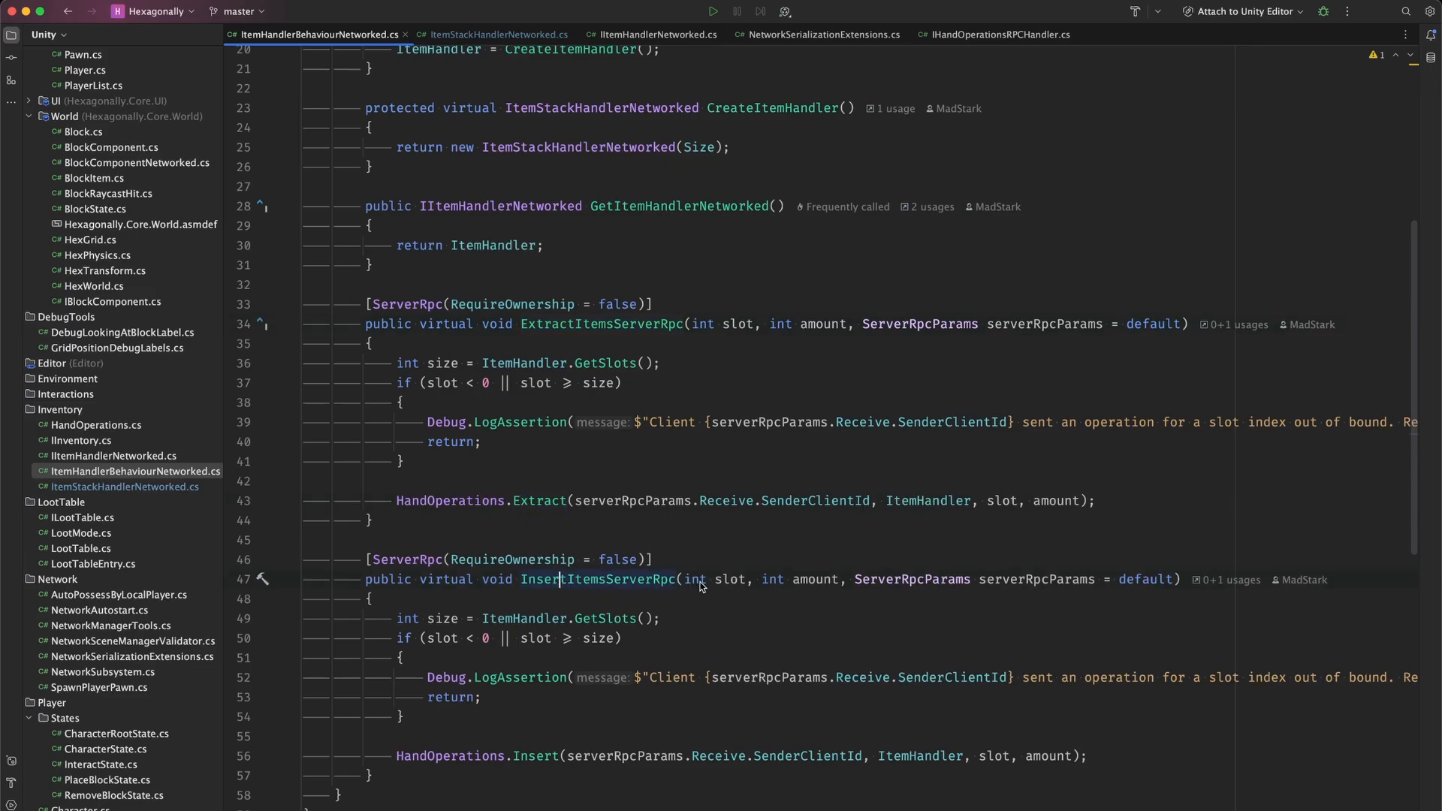
left_click(713, 10)
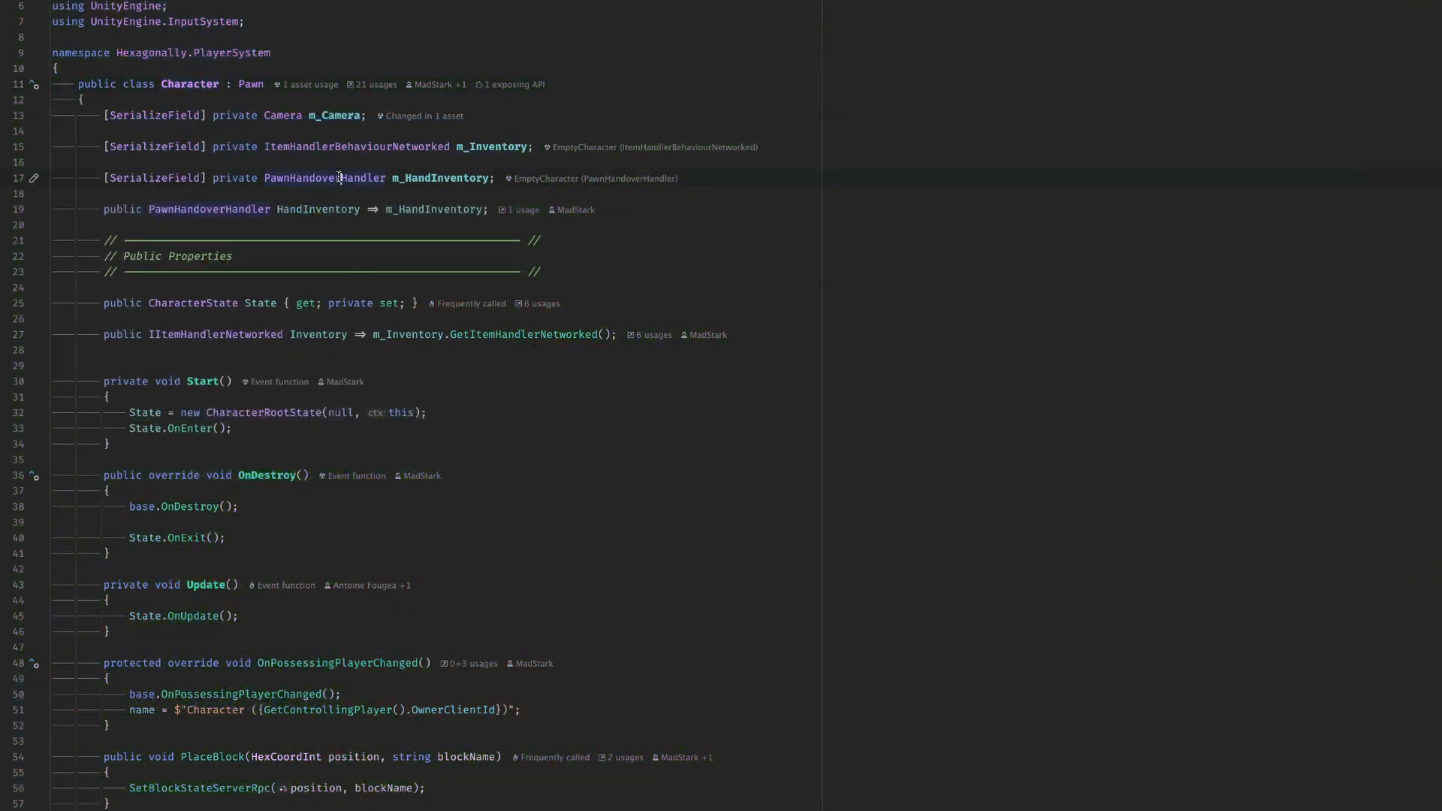
mouse_move(311, 178)
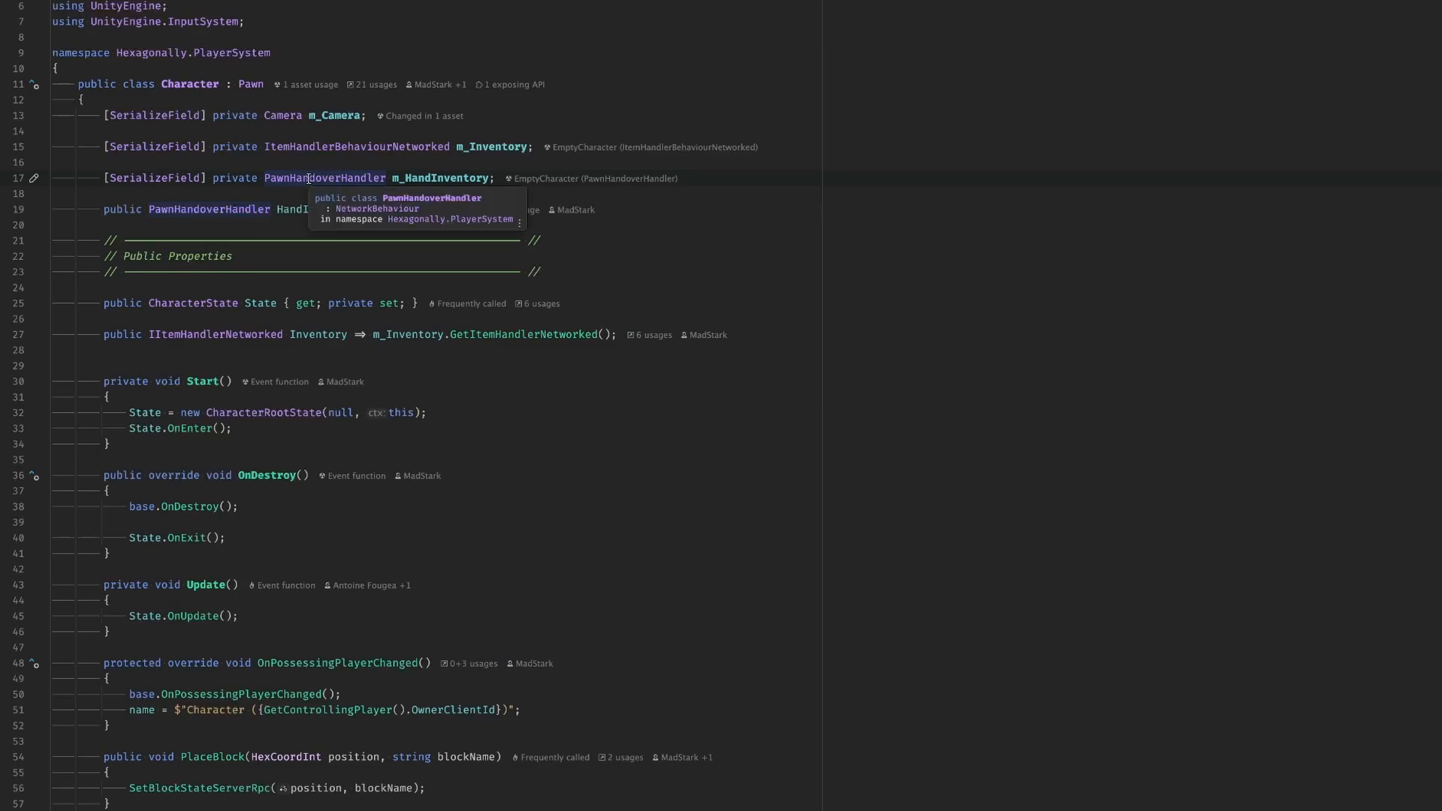
Show the PawnHandoverHandler type details in Character.cs.
left_click(323, 178)
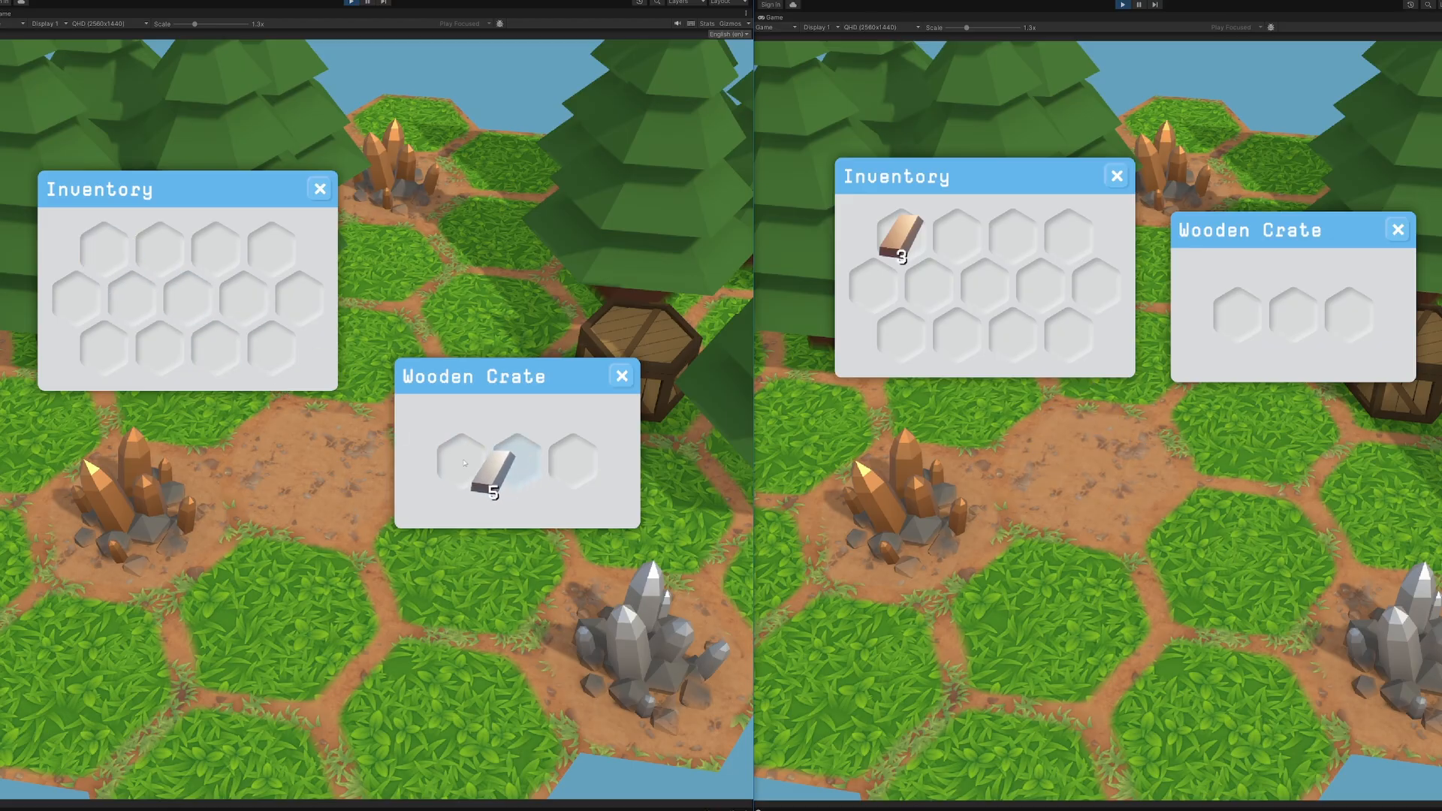
Drag the ingot stack to another slot in the Wooden Crate window during two-client Play mode.
left_click_drag(897, 244, 459, 463)
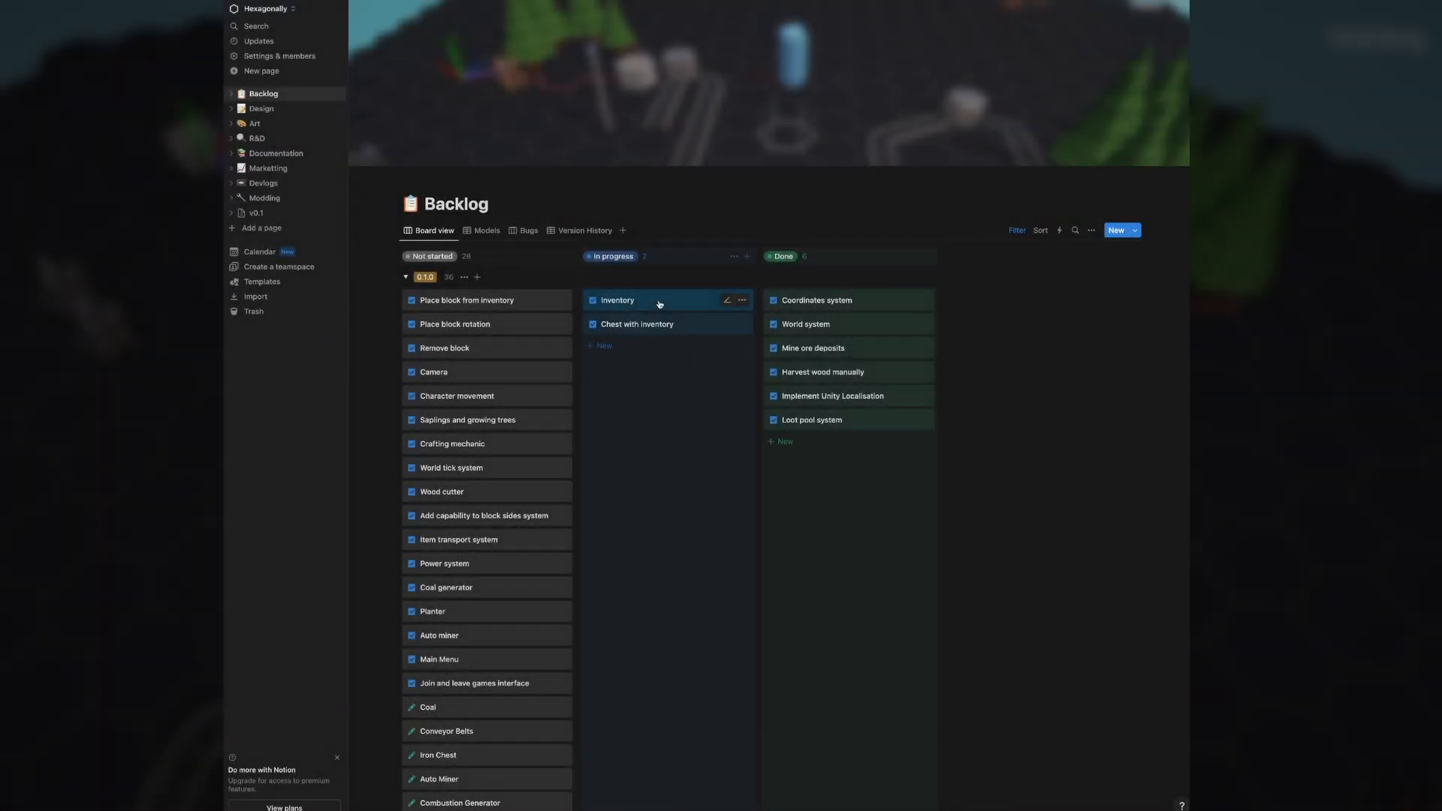
Move the Inventory card from In progress to the Done column on the Backlog board.
left_click(616, 300)
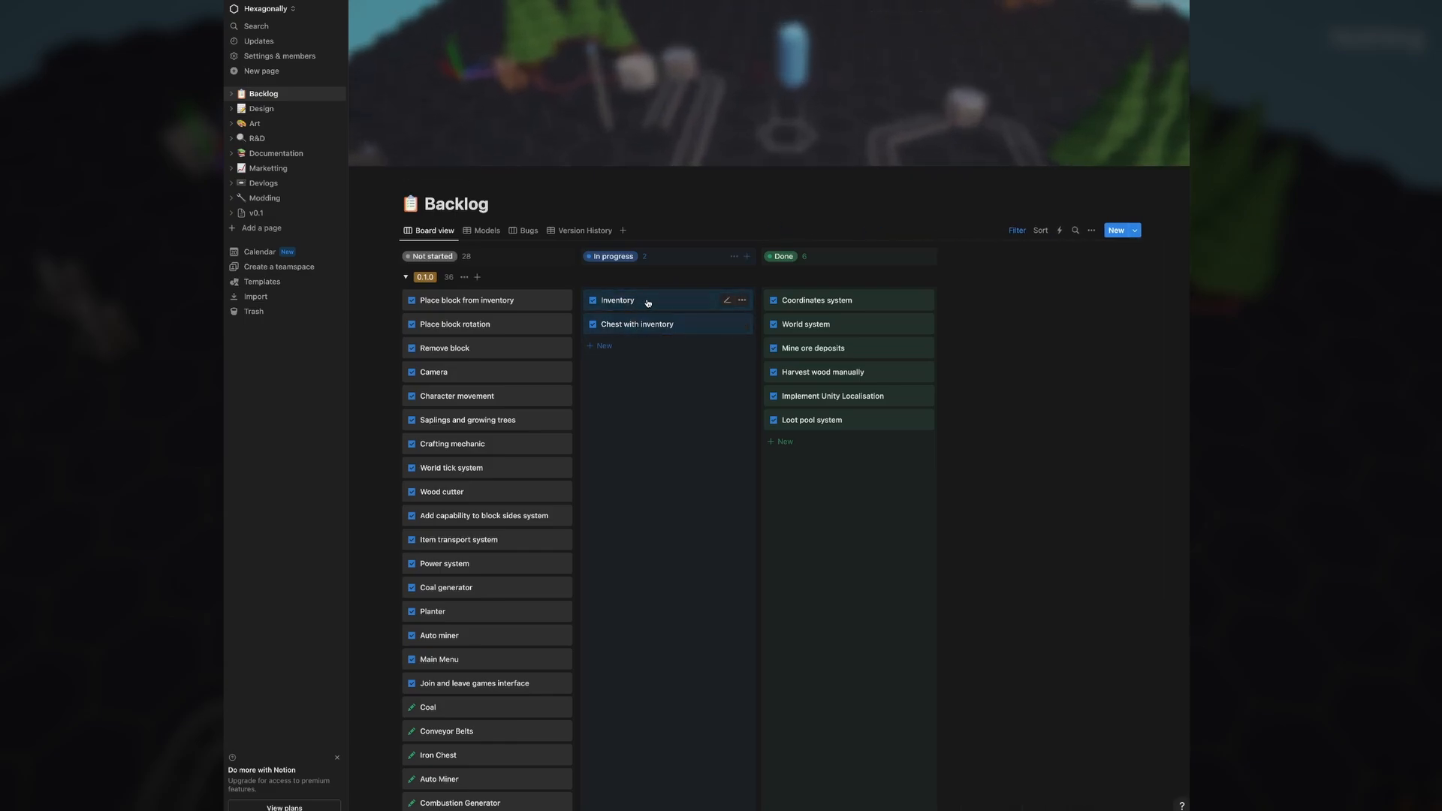
left_click_drag(616, 299, 819, 447)
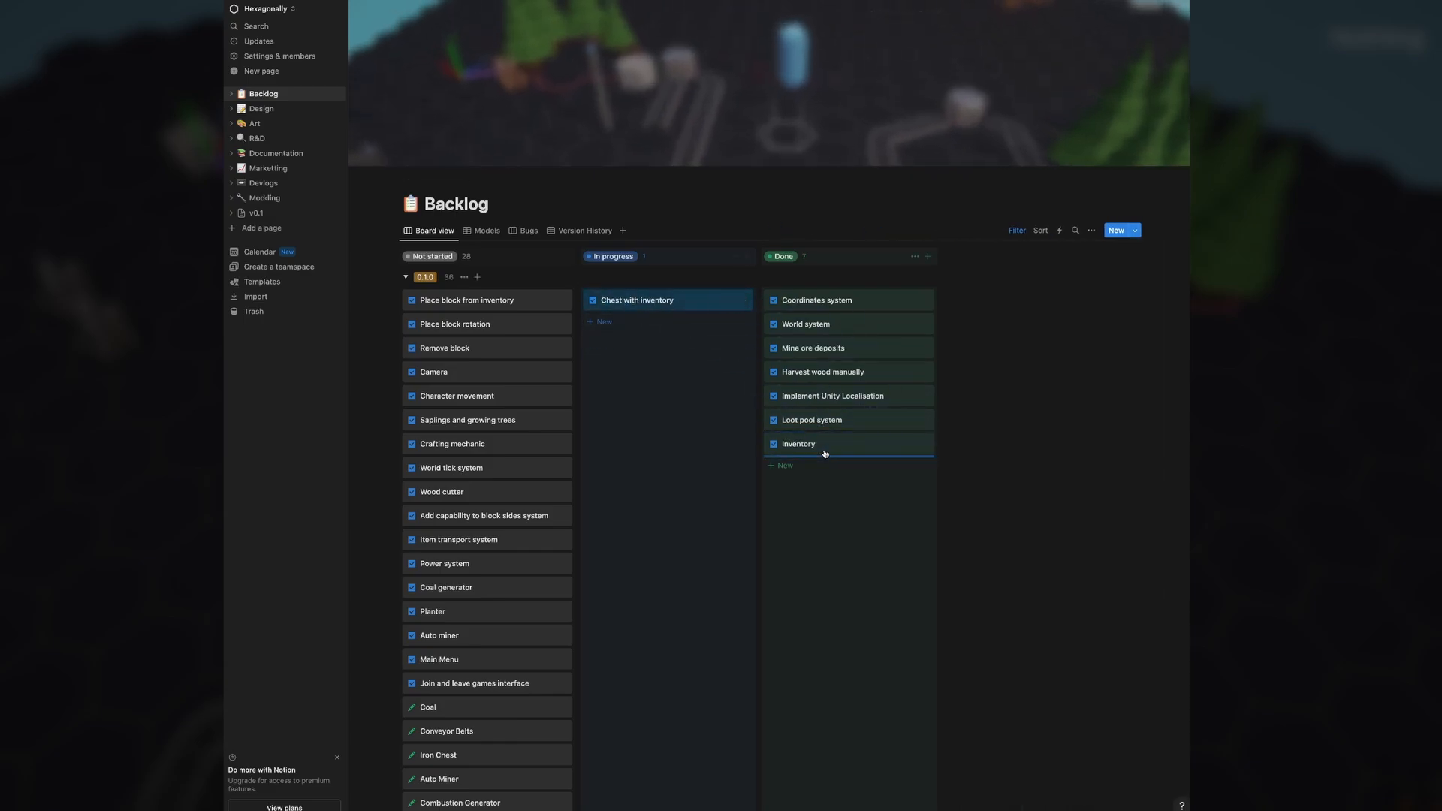